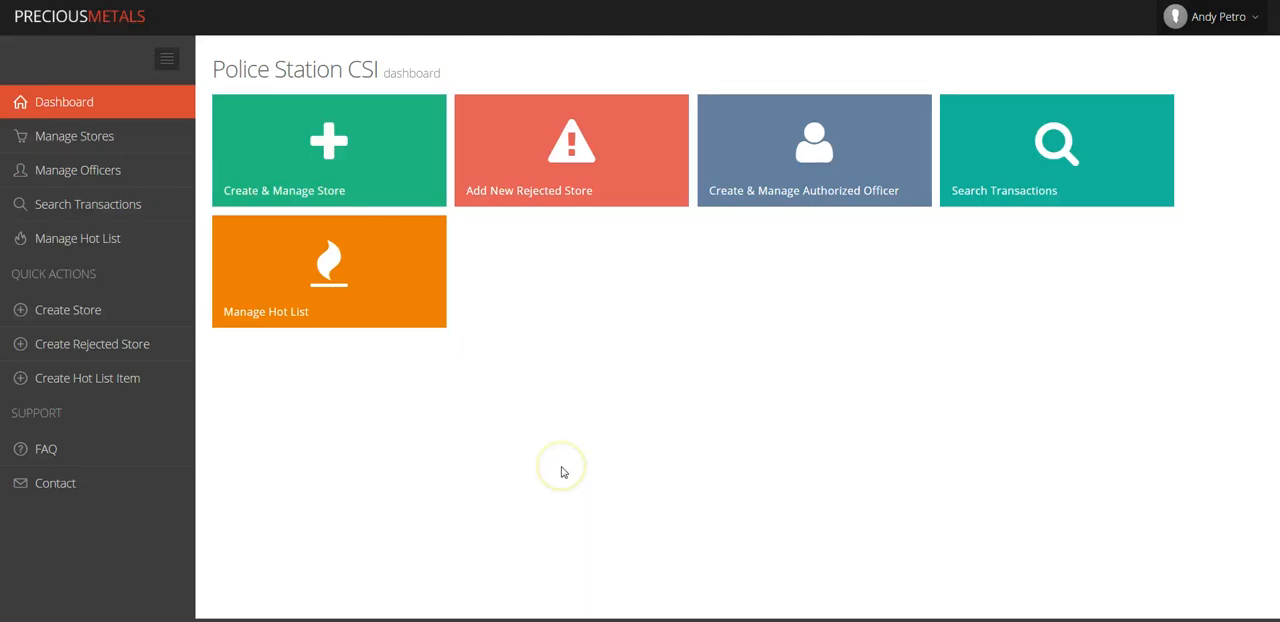
pyautogui.moveTo(300, 398)
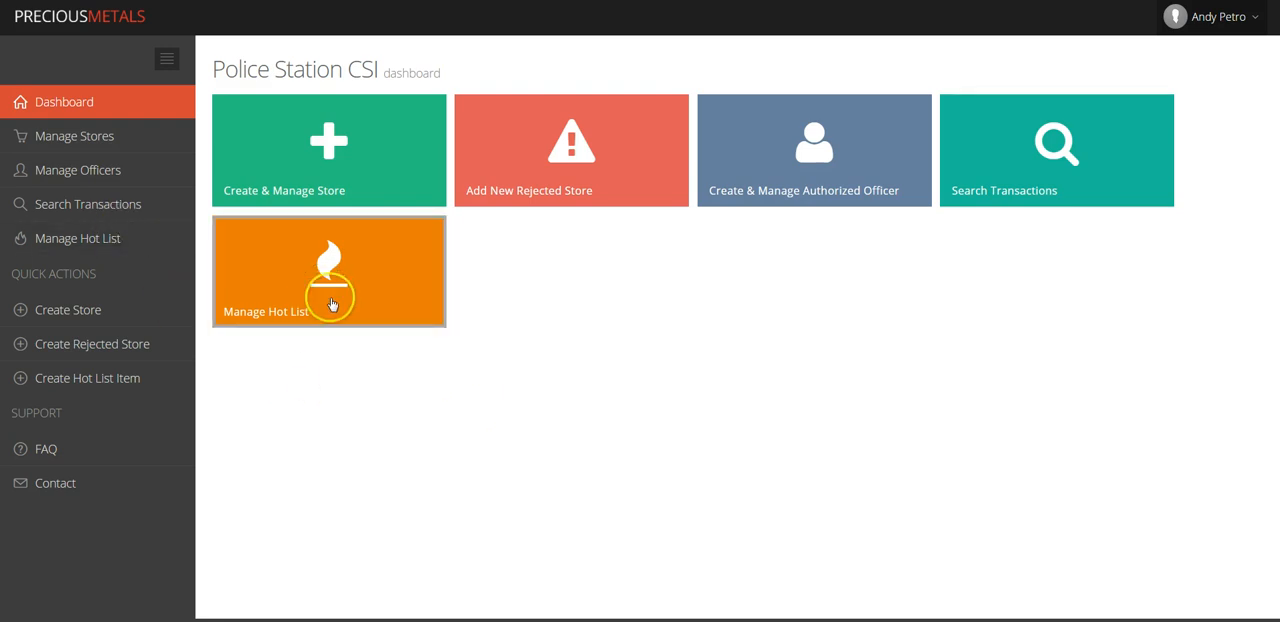
pyautogui.moveTo(430, 372)
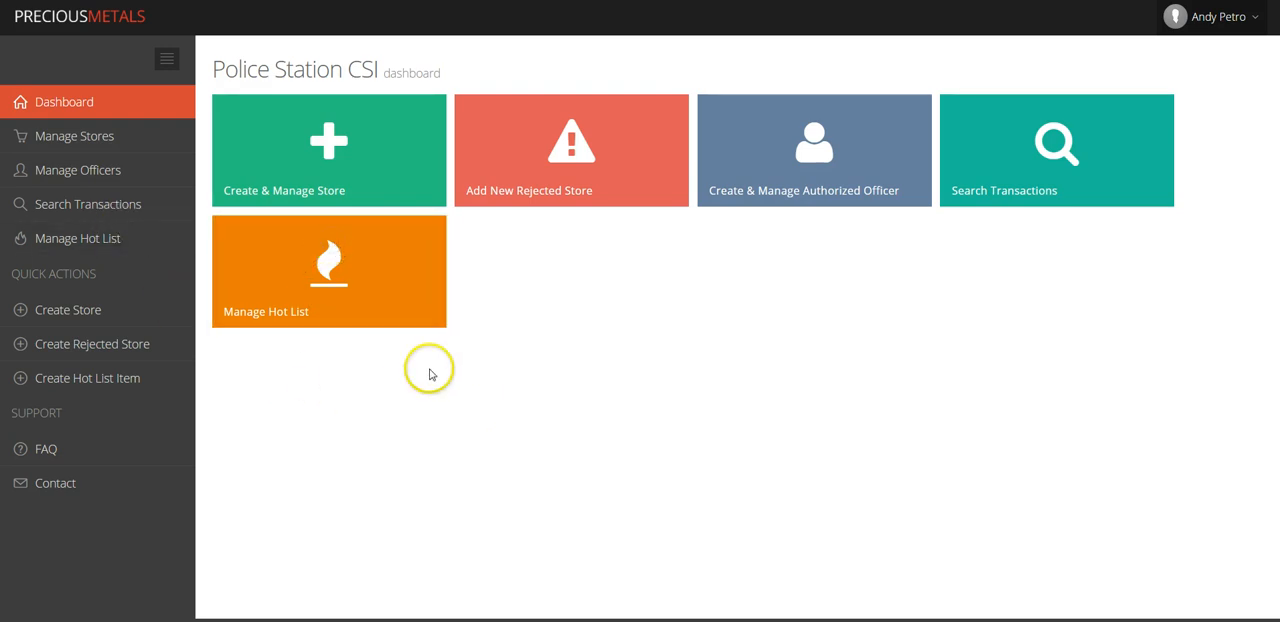
# - From Manage Hot List, choose Create Hotlist Item under the Actions dropdown
pyautogui.click(78, 238)
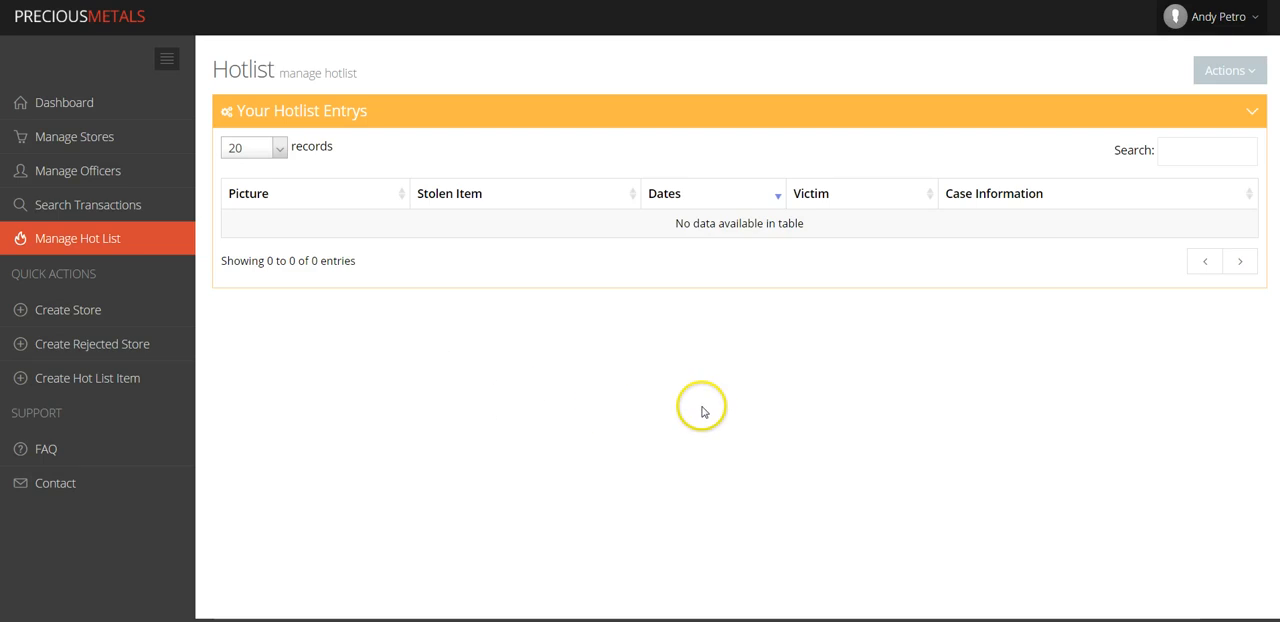
pyautogui.moveTo(912, 262)
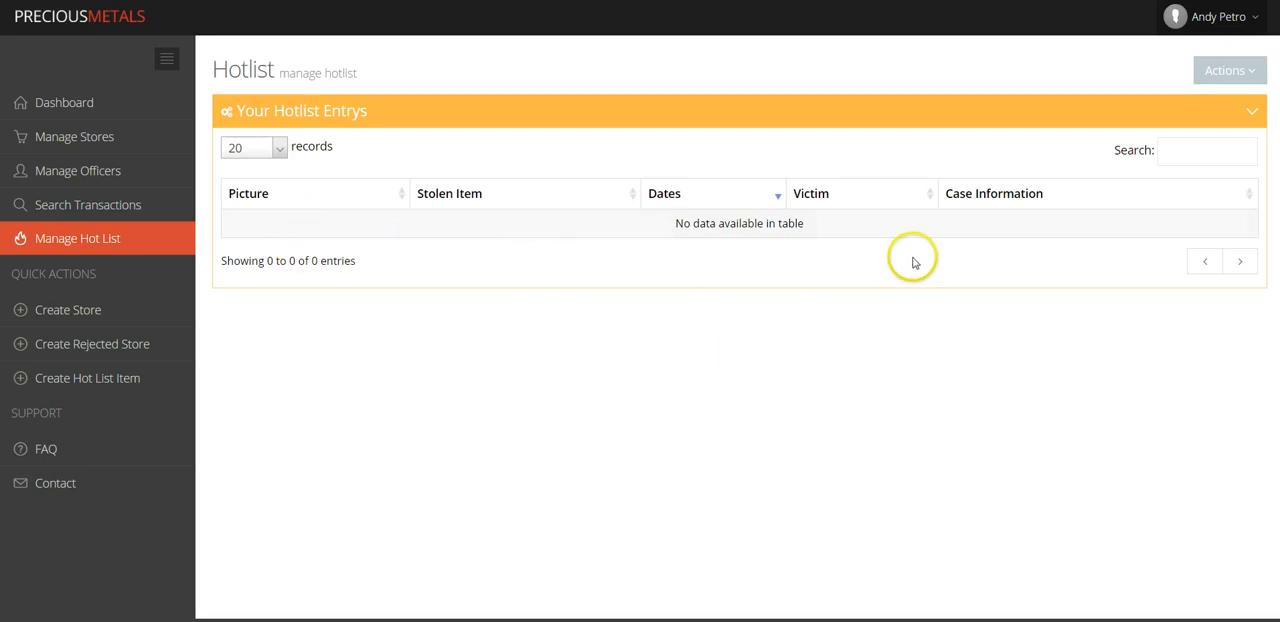
pyautogui.moveTo(1096, 124)
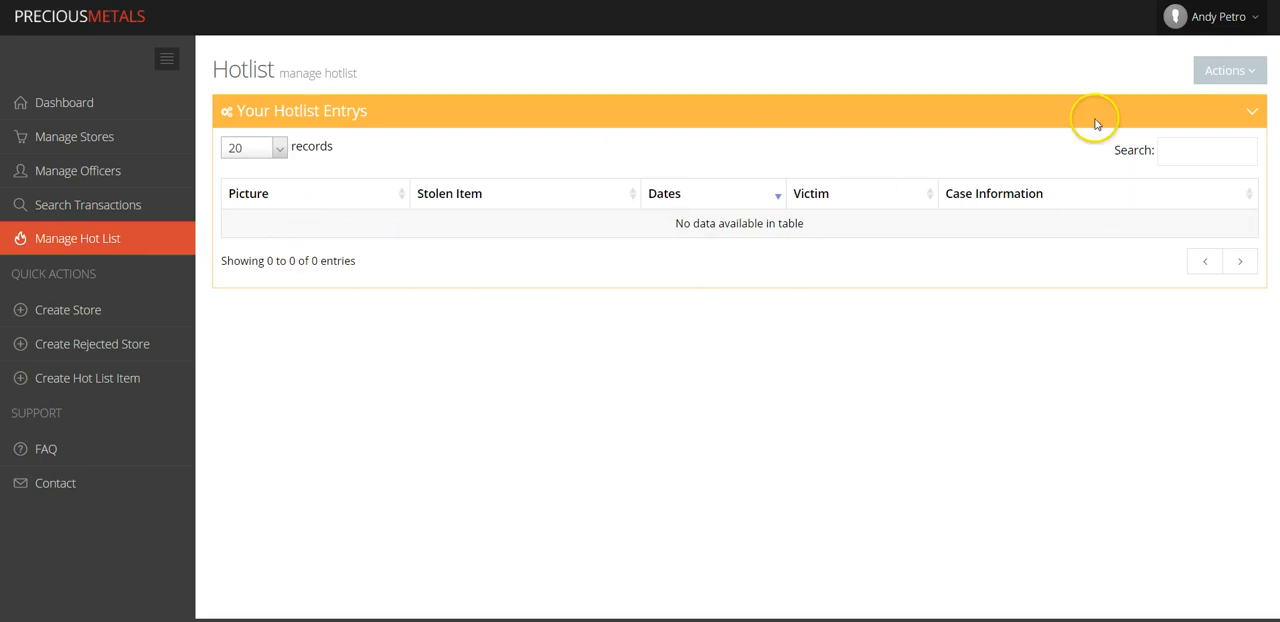
pyautogui.click(1228, 70)
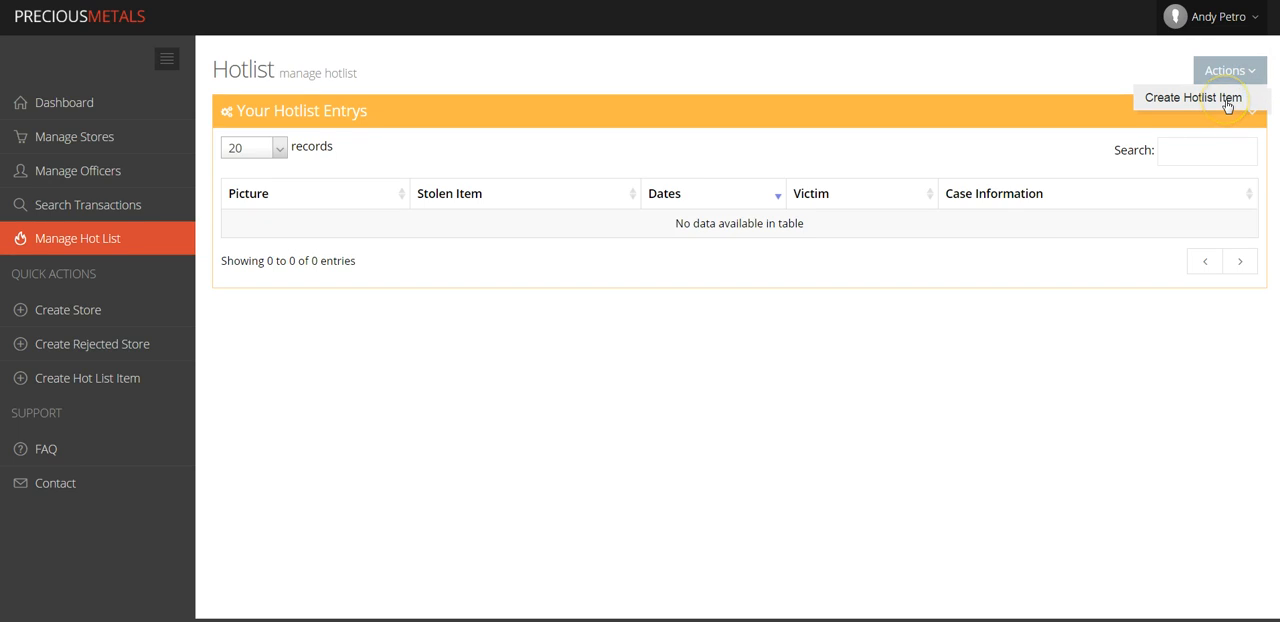
pyautogui.click(1192, 96)
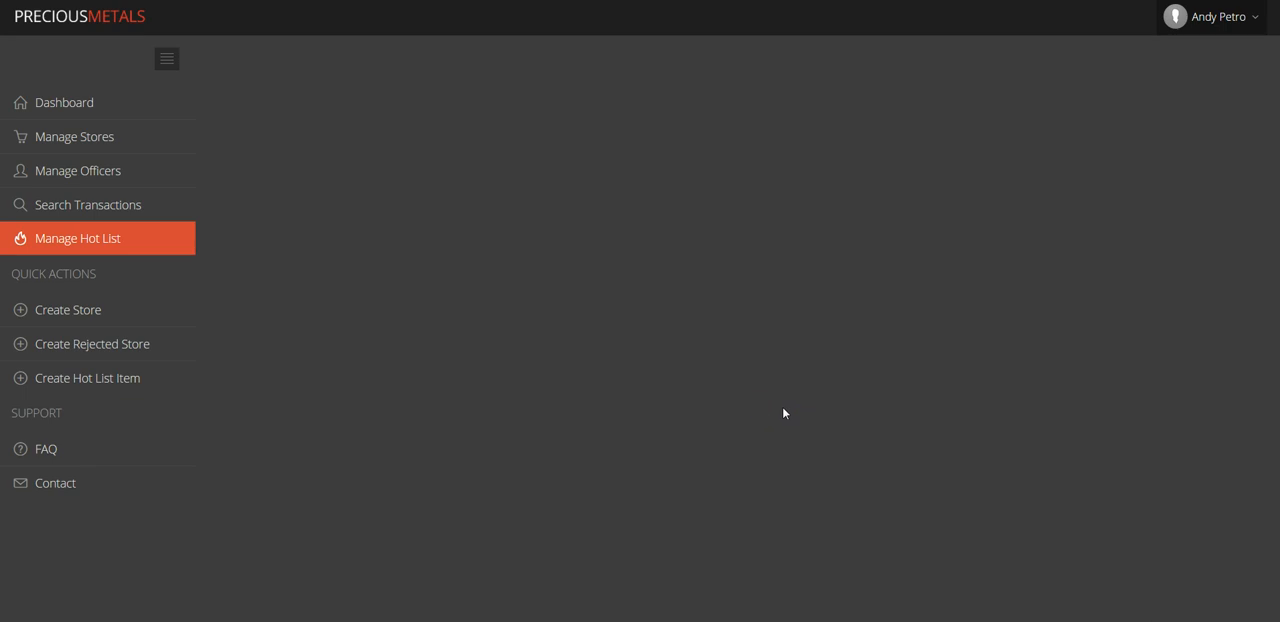
pyautogui.click(88, 378)
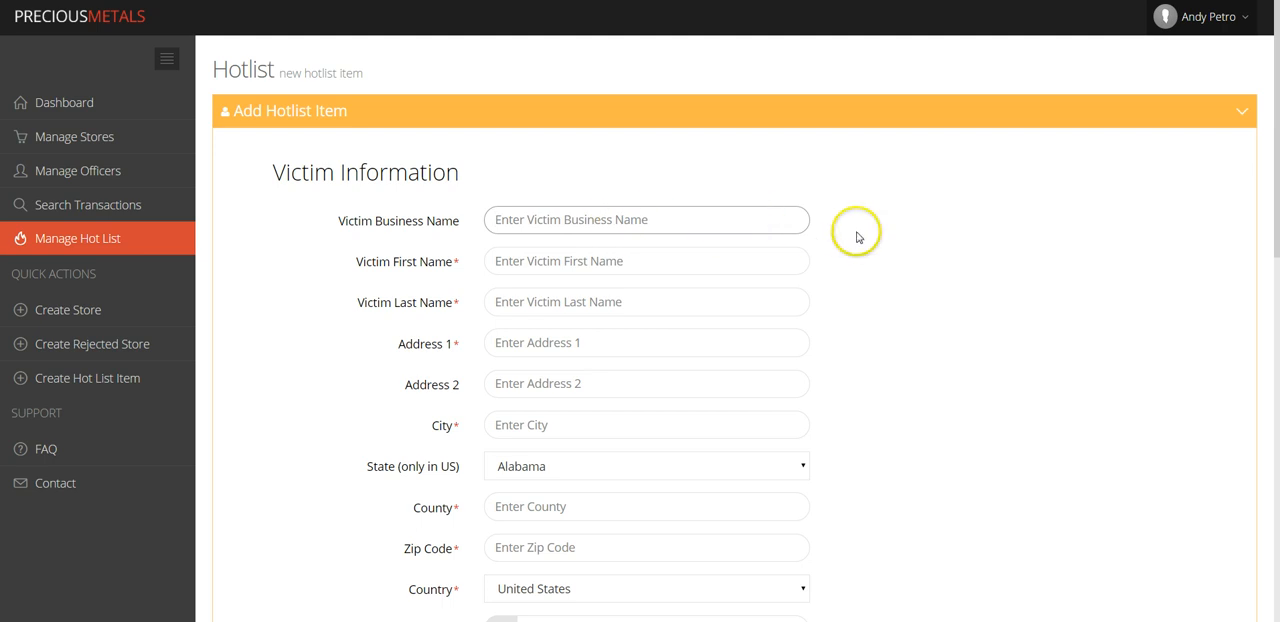
pyautogui.click(646, 260)
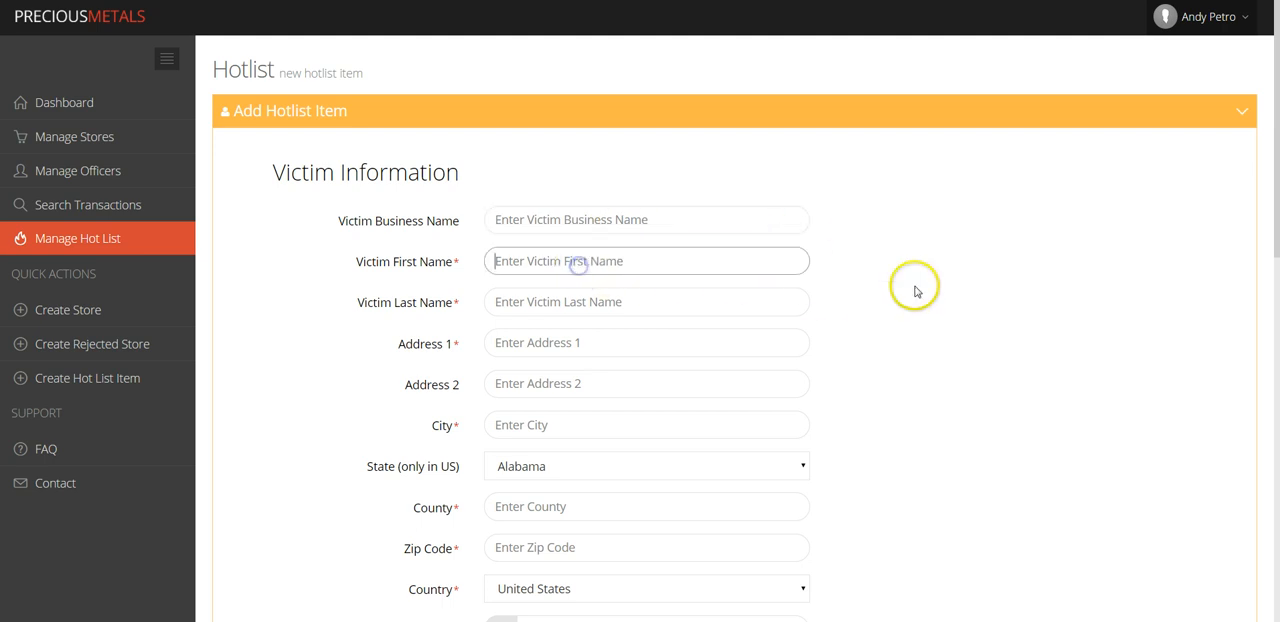
pyautogui.write('Sarah')
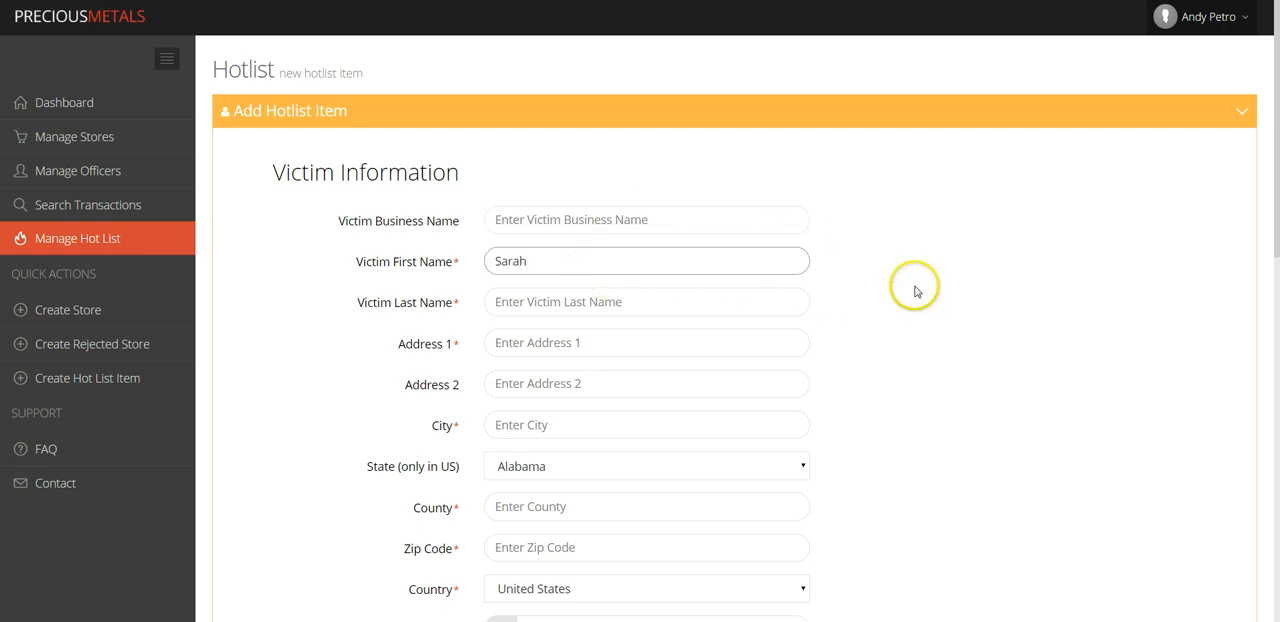
pyautogui.click(646, 300)
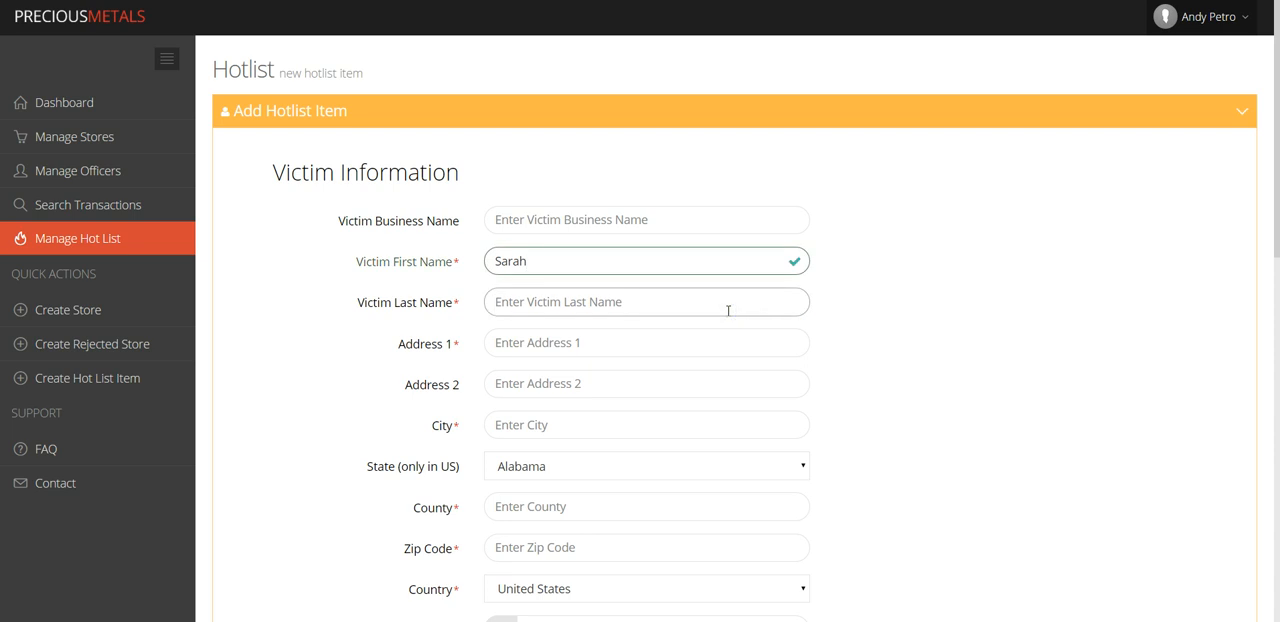
pyautogui.write('Williams')
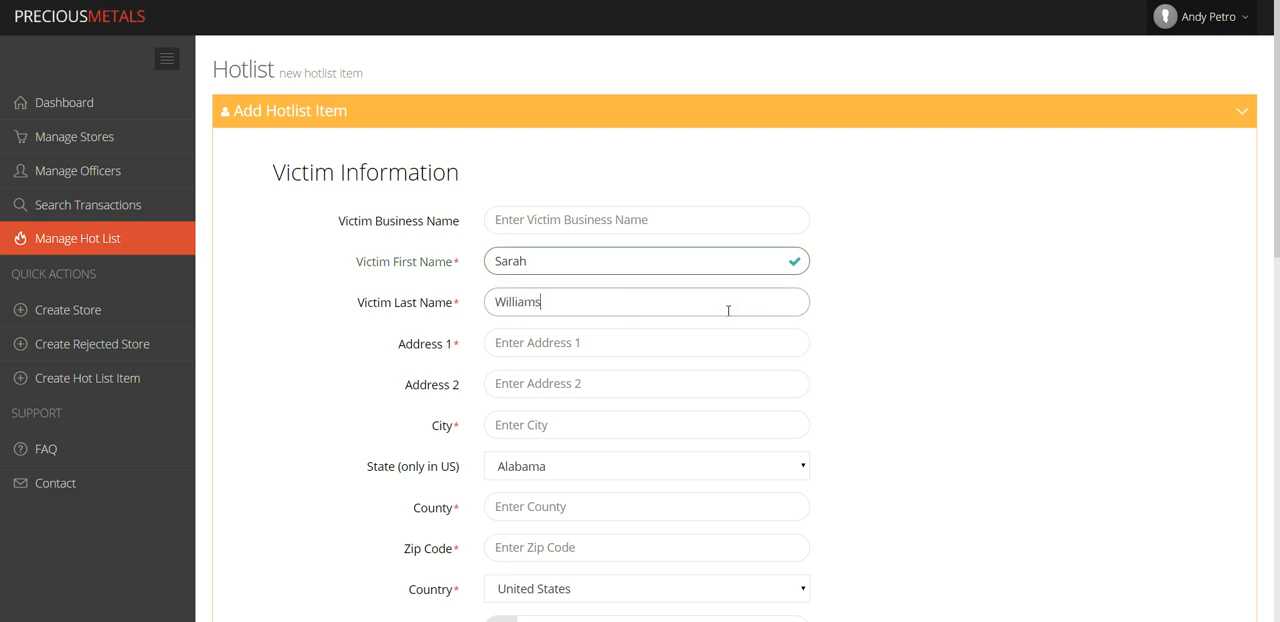
pyautogui.click(646, 342)
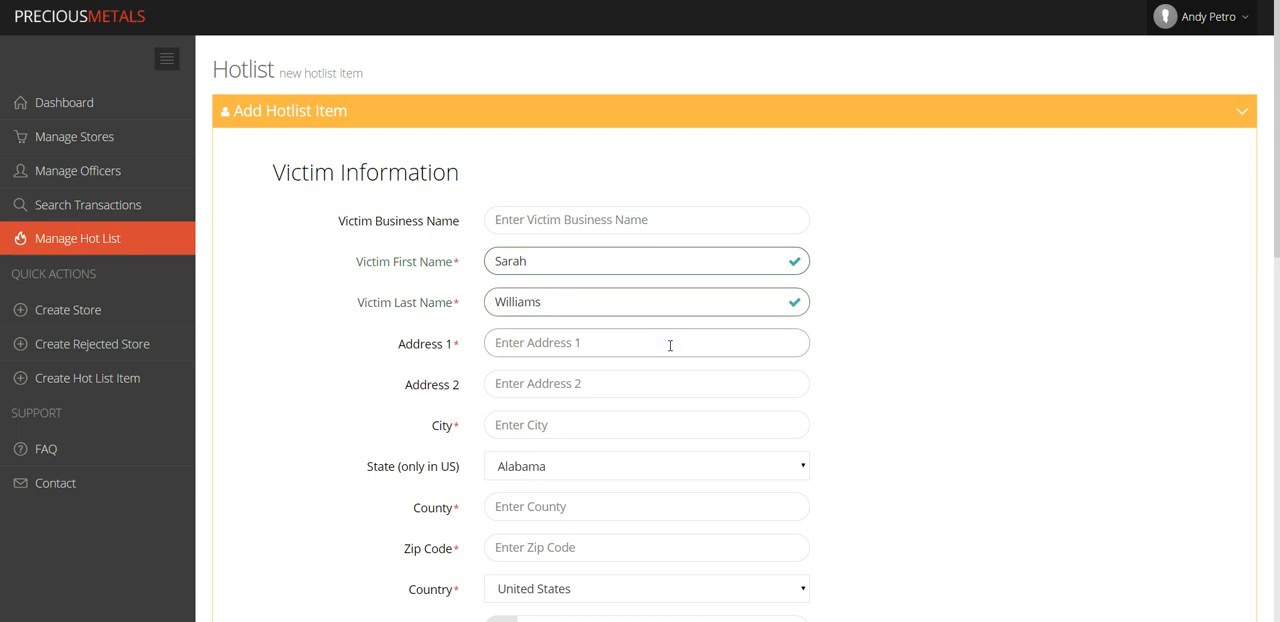
pyautogui.write('2595')
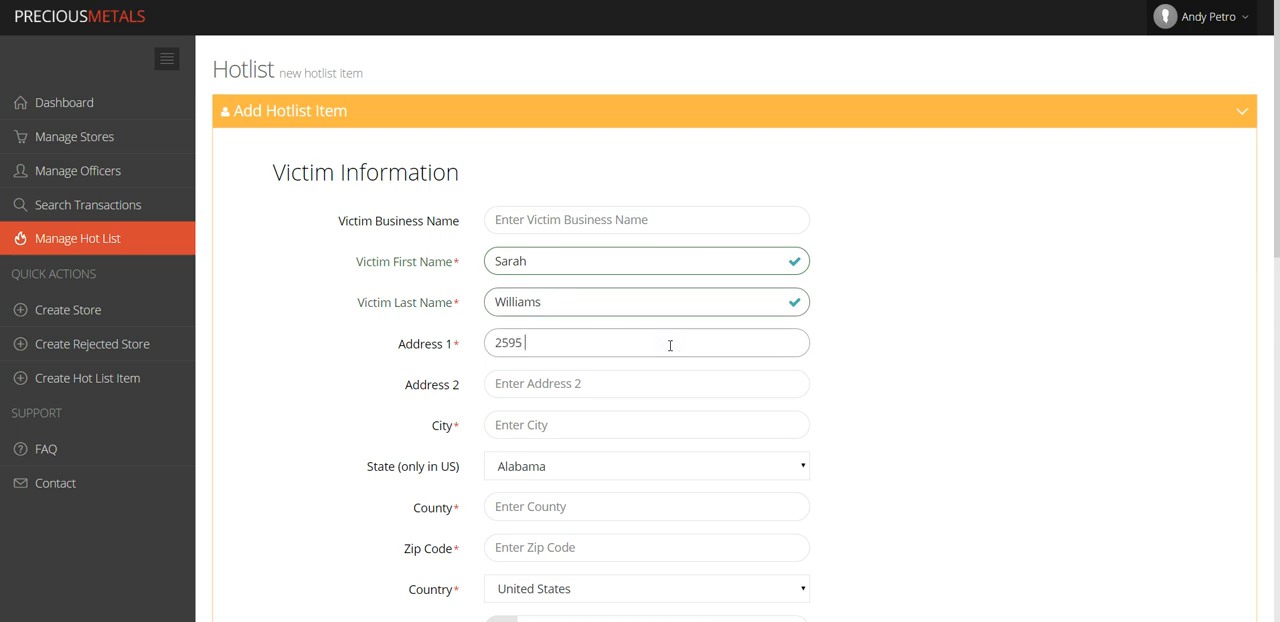
pyautogui.write('Ro')
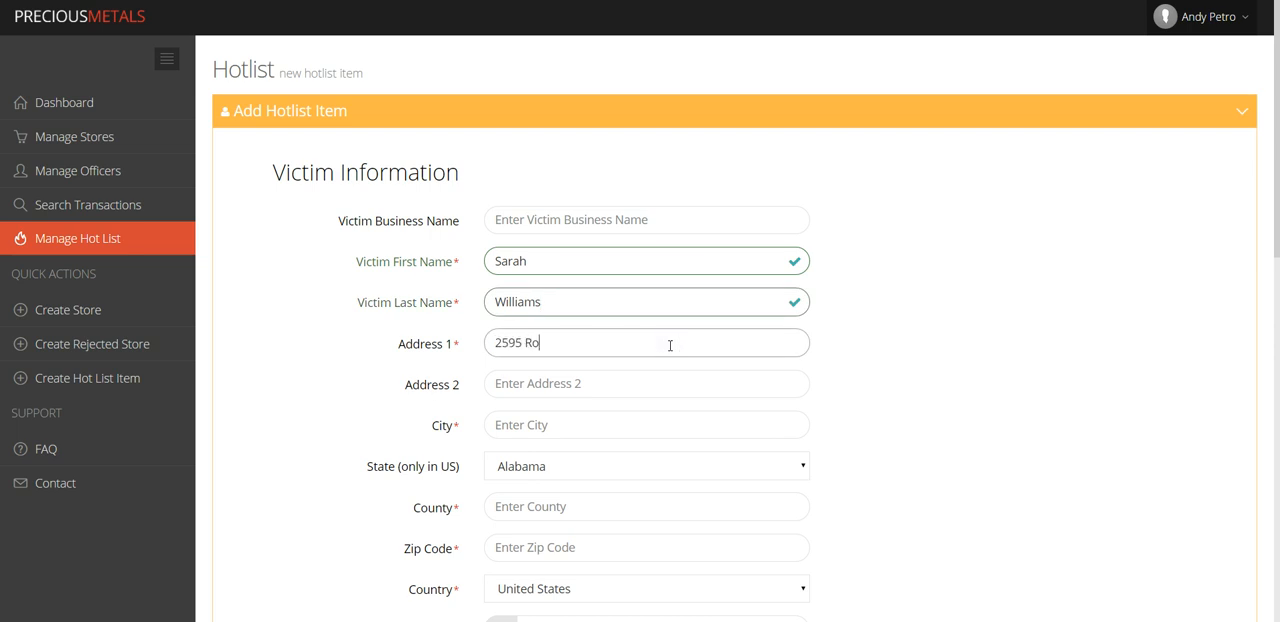
pyautogui.write('osevelt Lane')
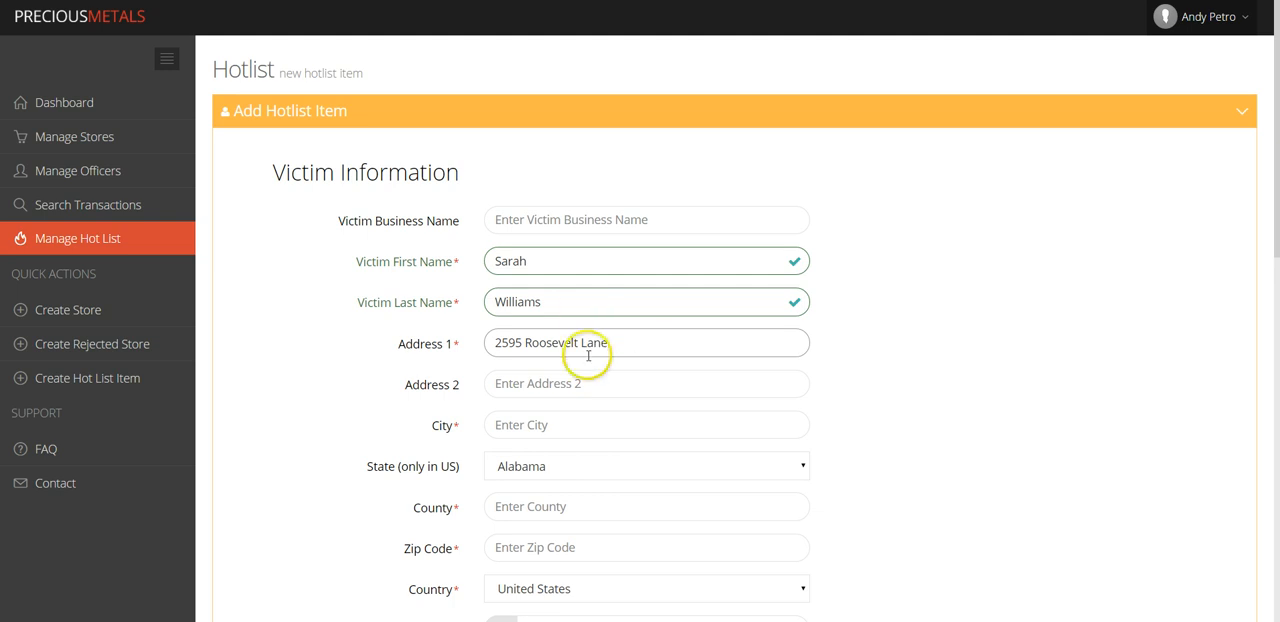
pyautogui.write('Aliquippa')
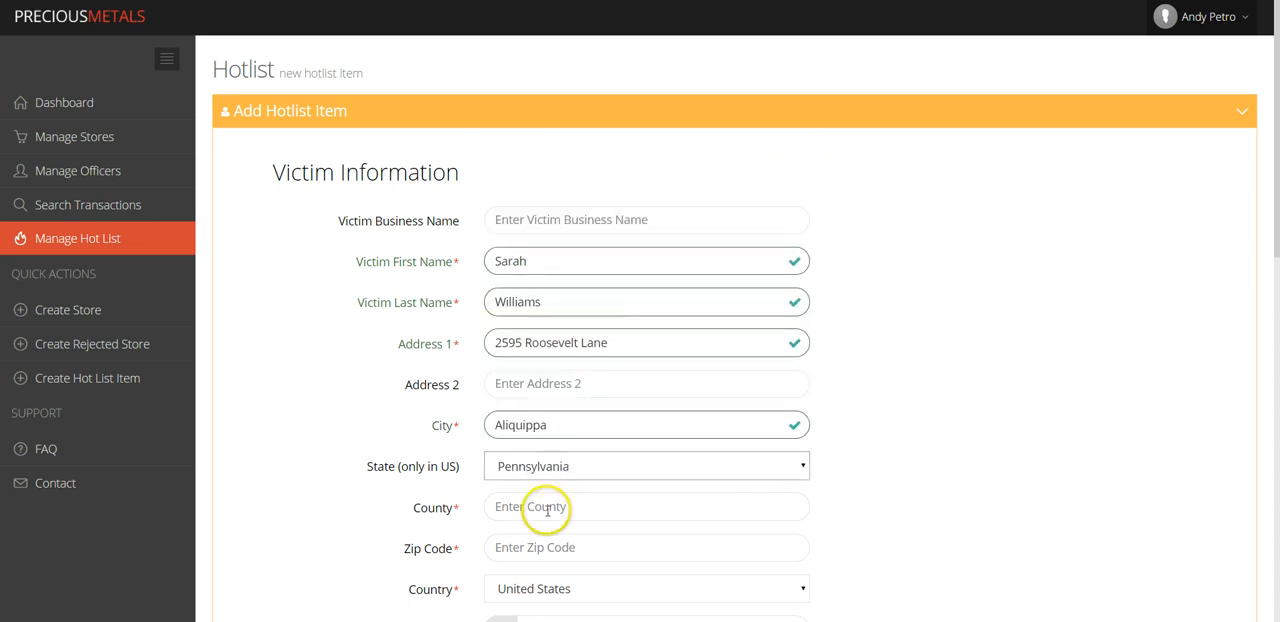
pyautogui.write('Beav')
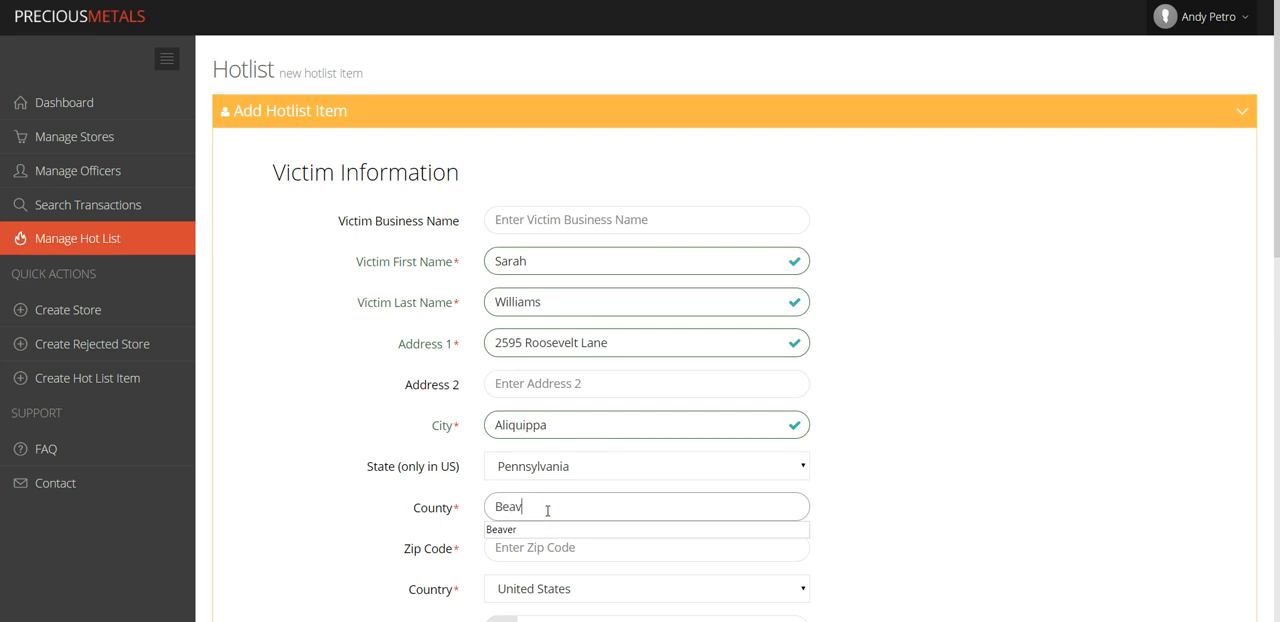
pyautogui.click(500, 528)
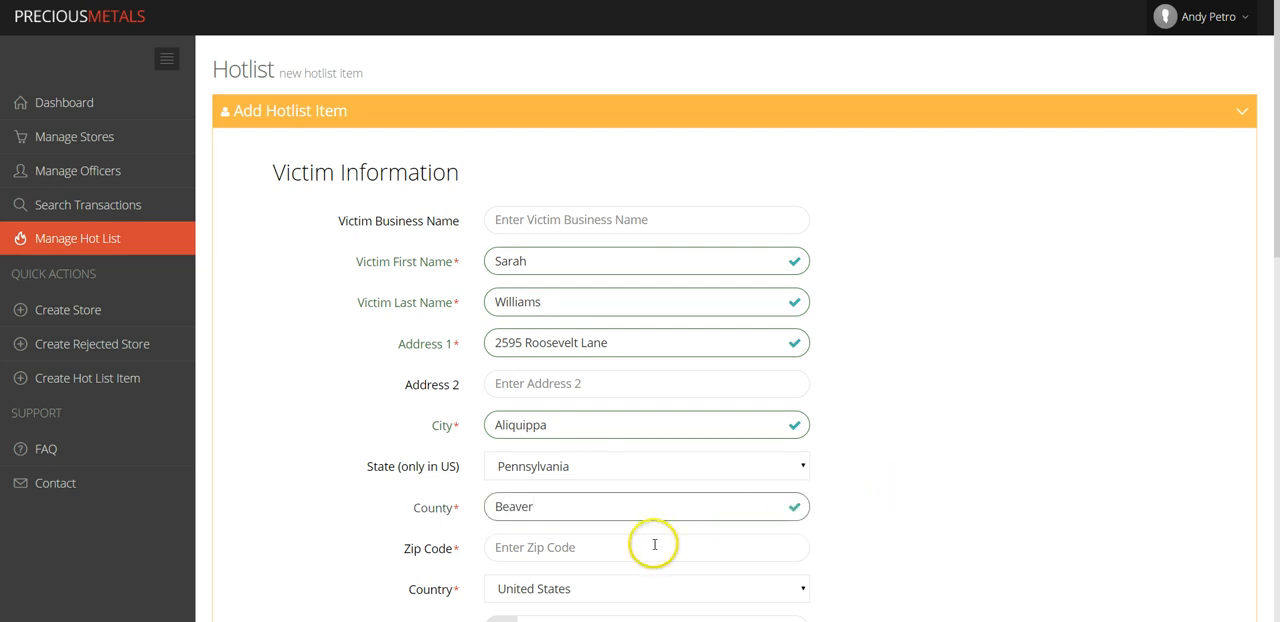
pyautogui.write('15258')
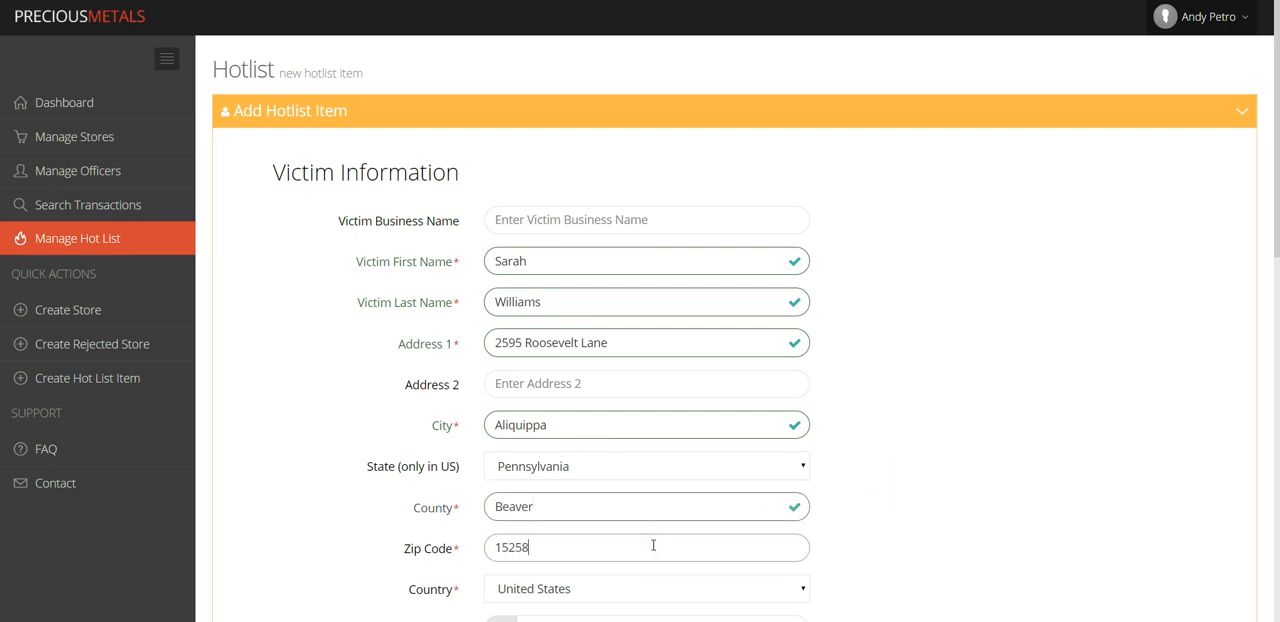
# - Scroll down the form to the Item Information section
pyautogui.scroll(-3)
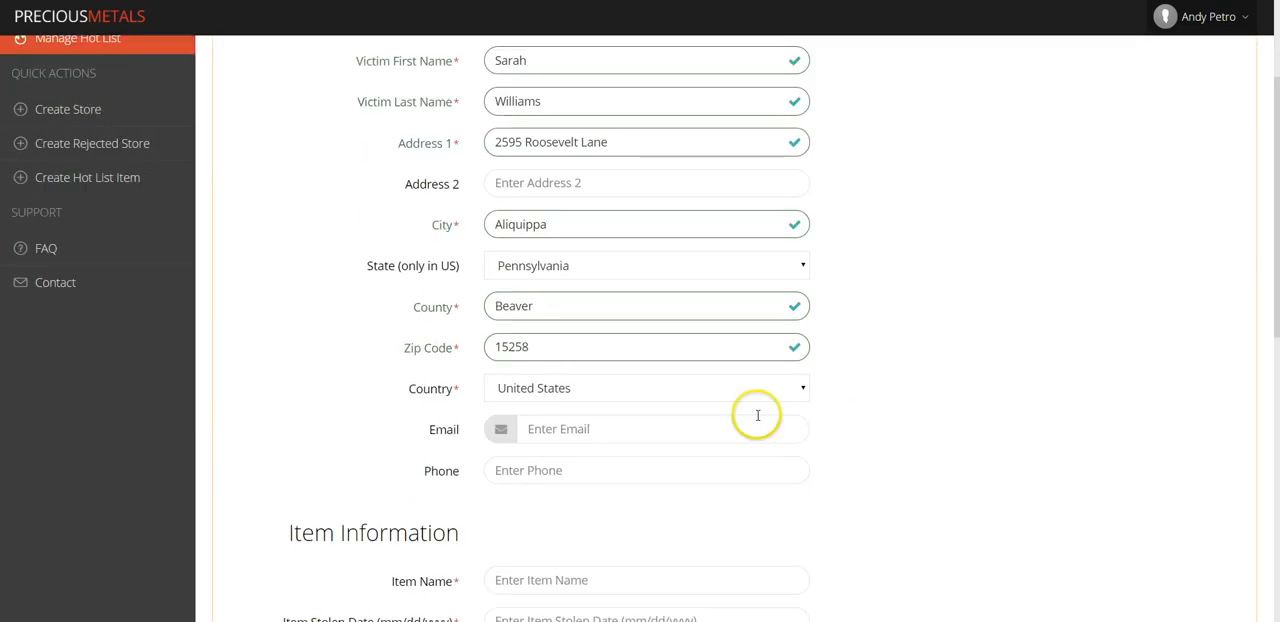
pyautogui.moveTo(696, 392)
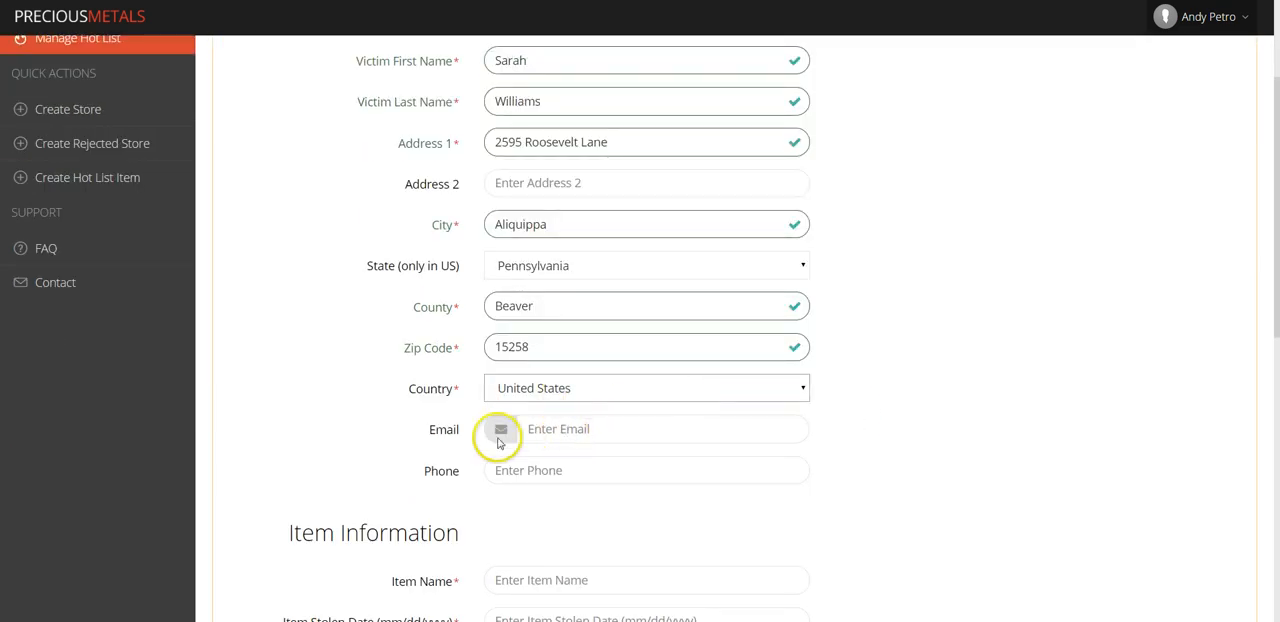
pyautogui.moveTo(456, 478)
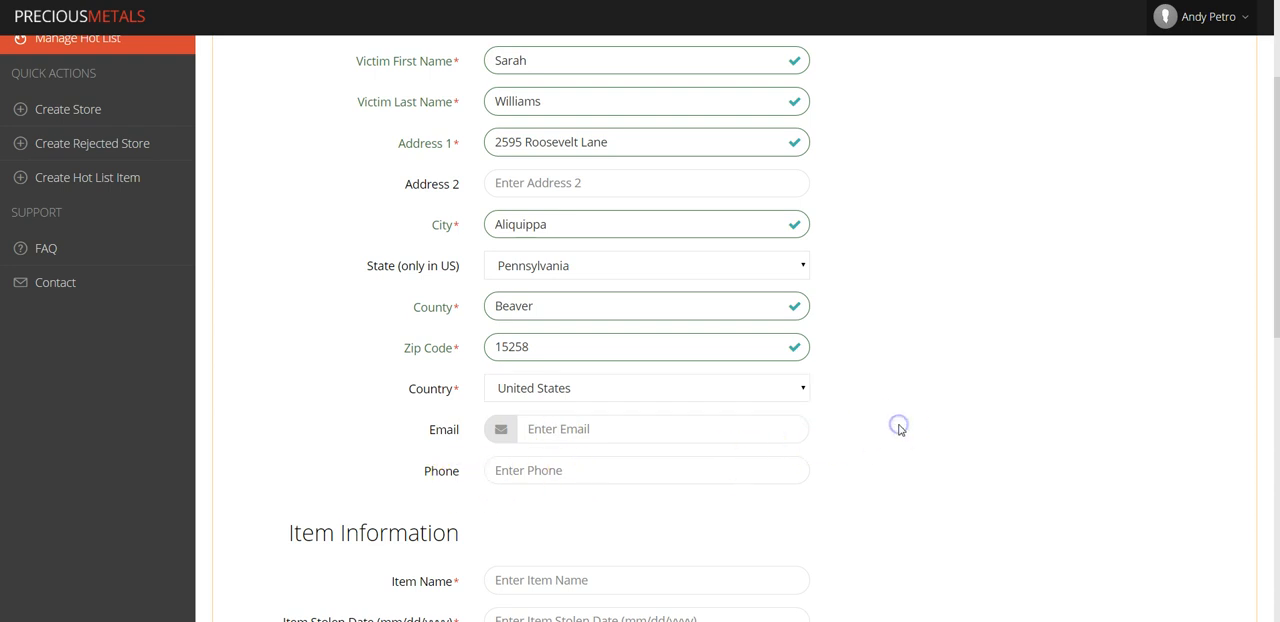
pyautogui.scroll(-3)
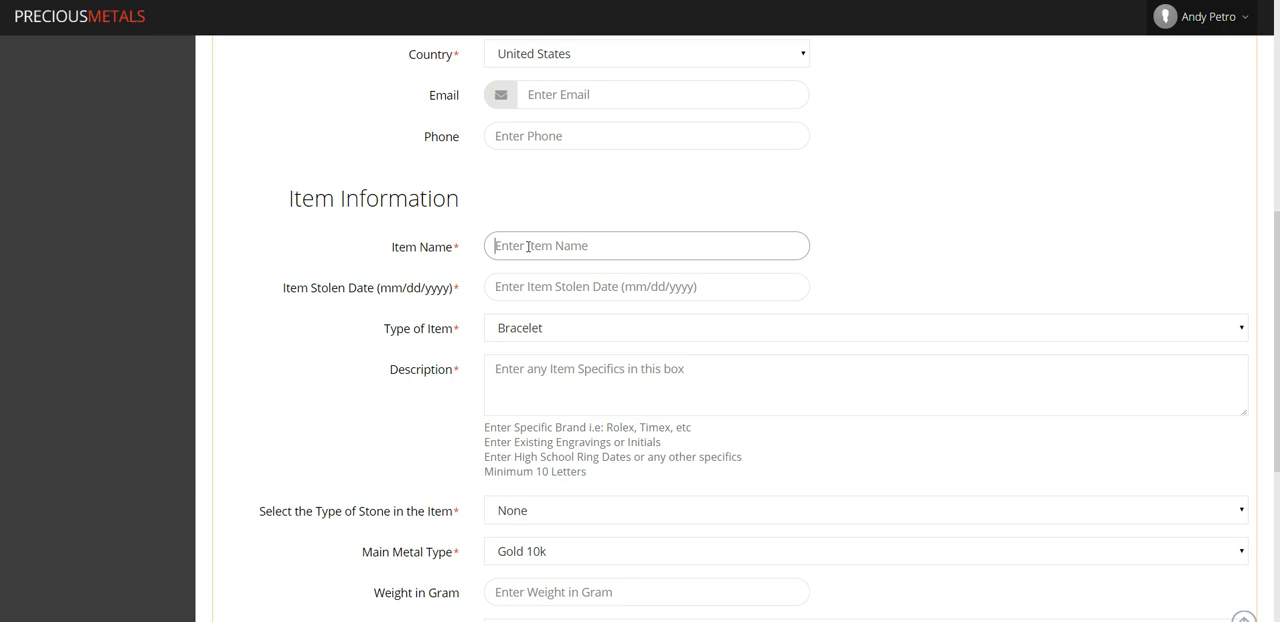
# - Name the item Gold Necklace, stolen 02/01/2015, type Necklace, main metal Gold
pyautogui.write('Gold Necklace')
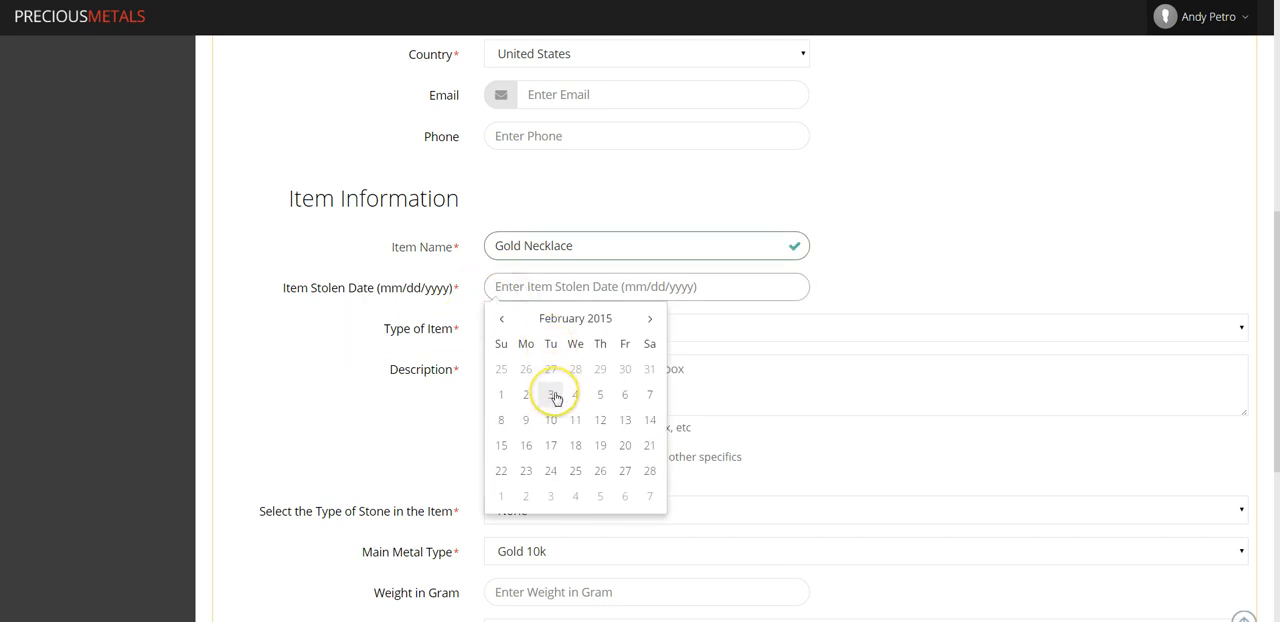
pyautogui.click(500, 394)
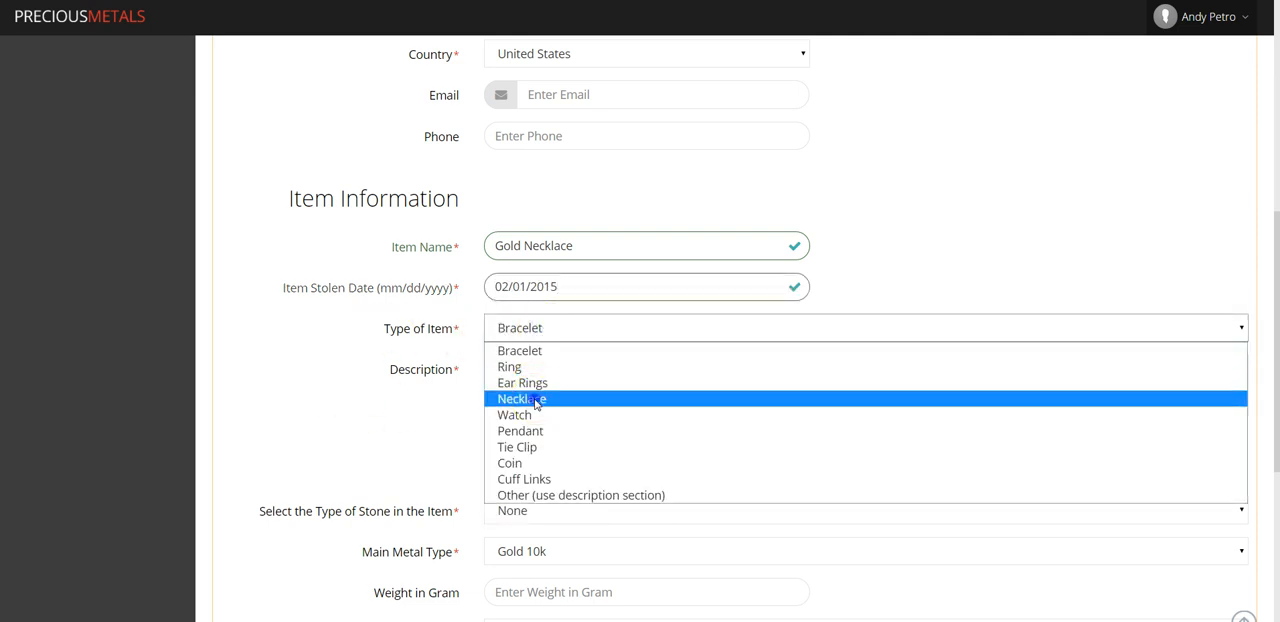
pyautogui.click(520, 398)
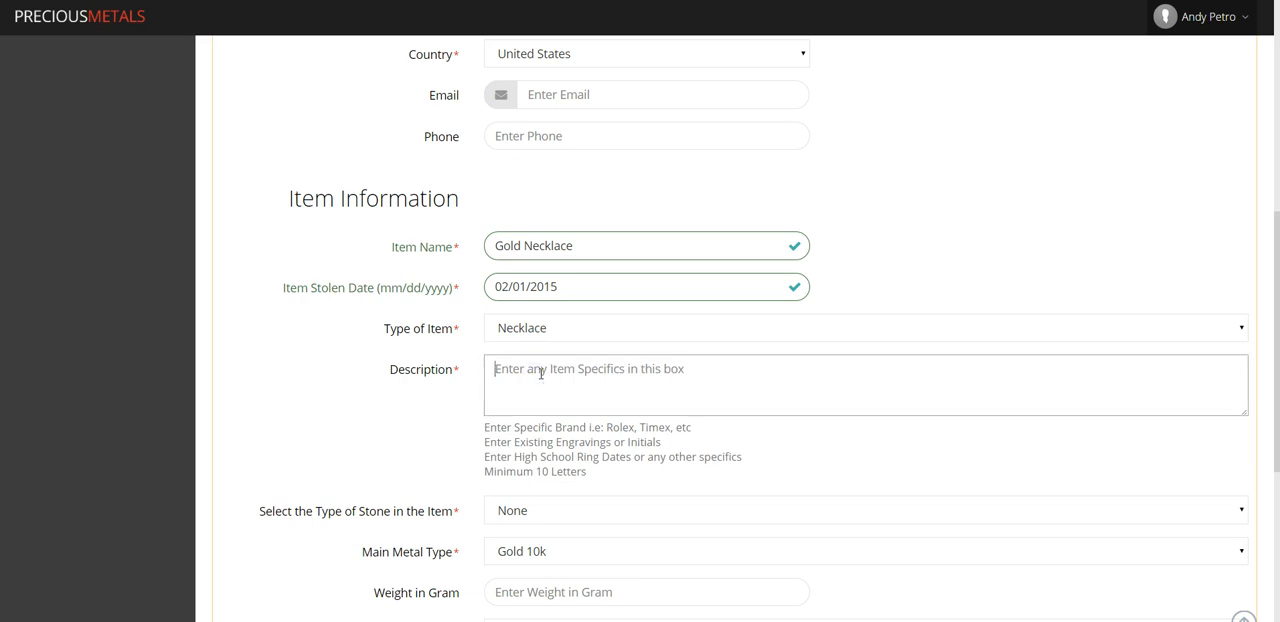
pyautogui.write('Gol')
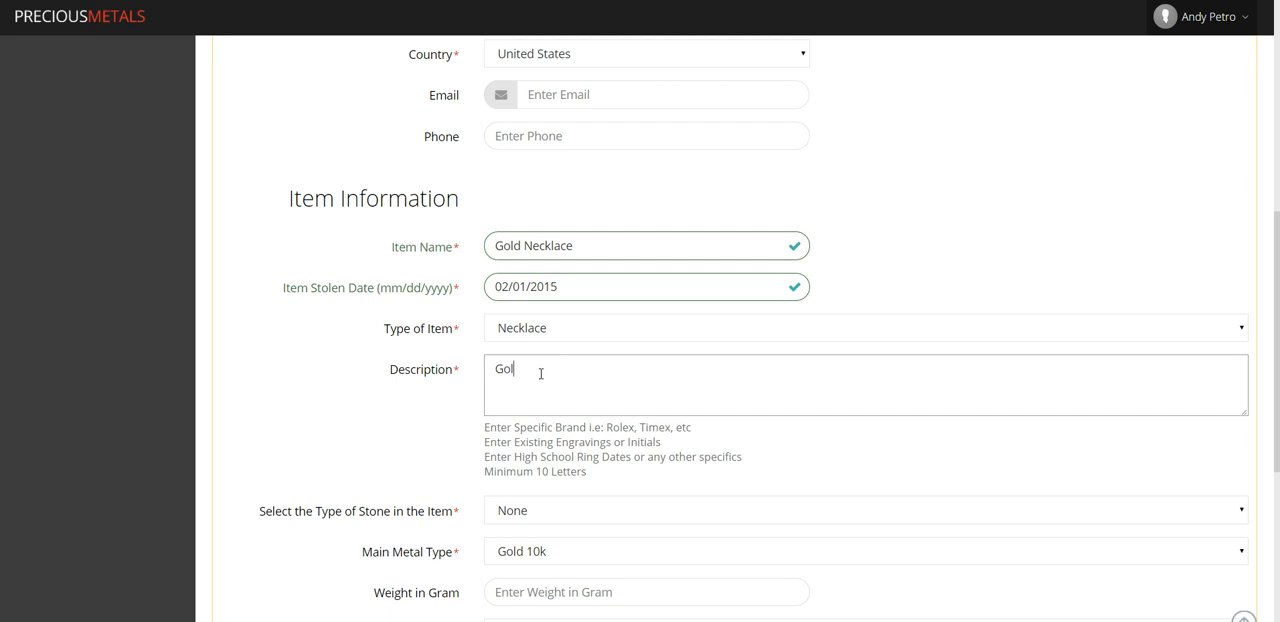
pyautogui.write('d')
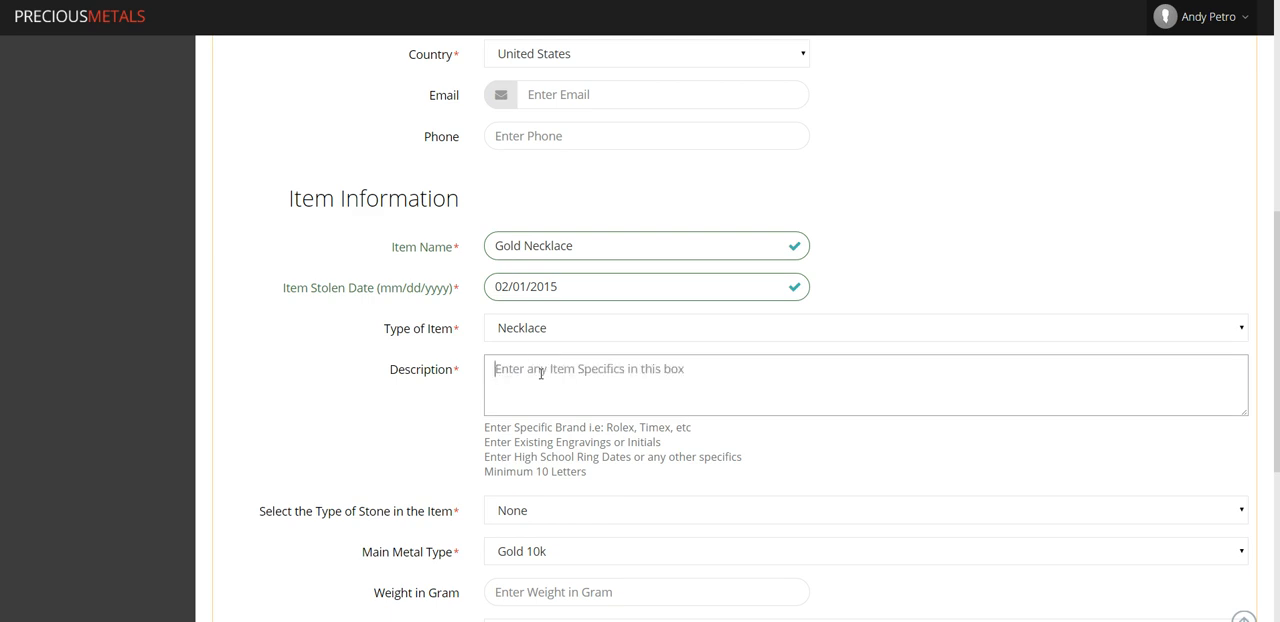
# - Describe it as a yellow gold necklace with pendant inscribed "To my beloved Sarah. Happy Anniversary."
pyautogui.write('Yellow gold')
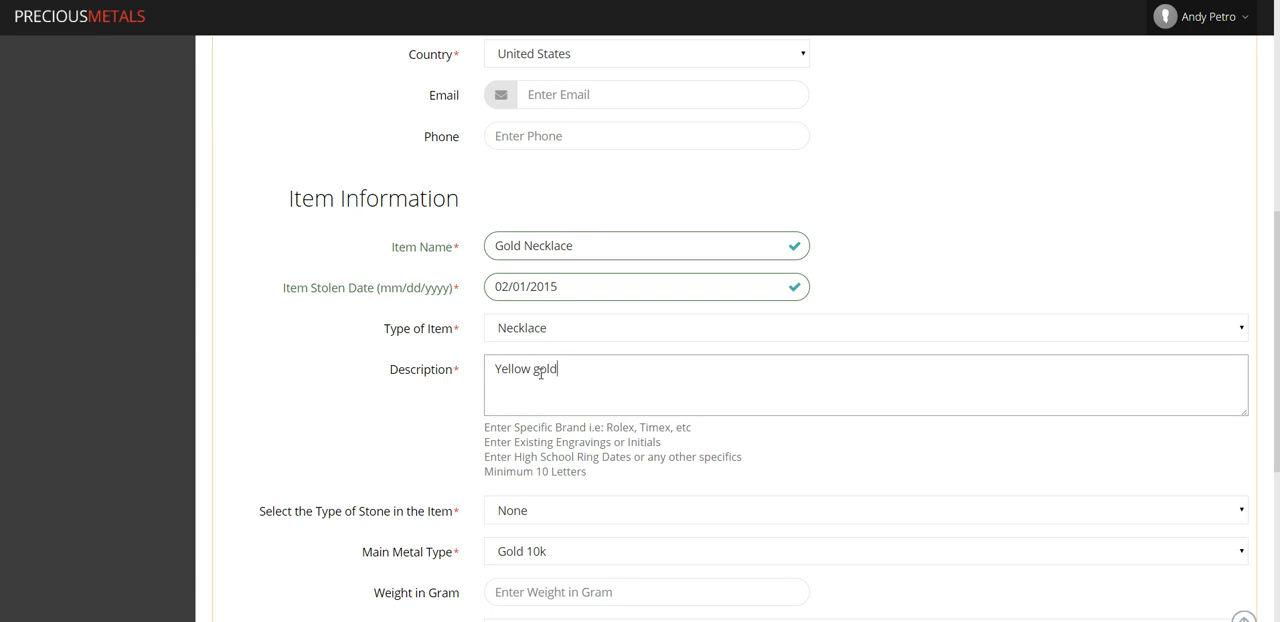
pyautogui.write('necklace with pe')
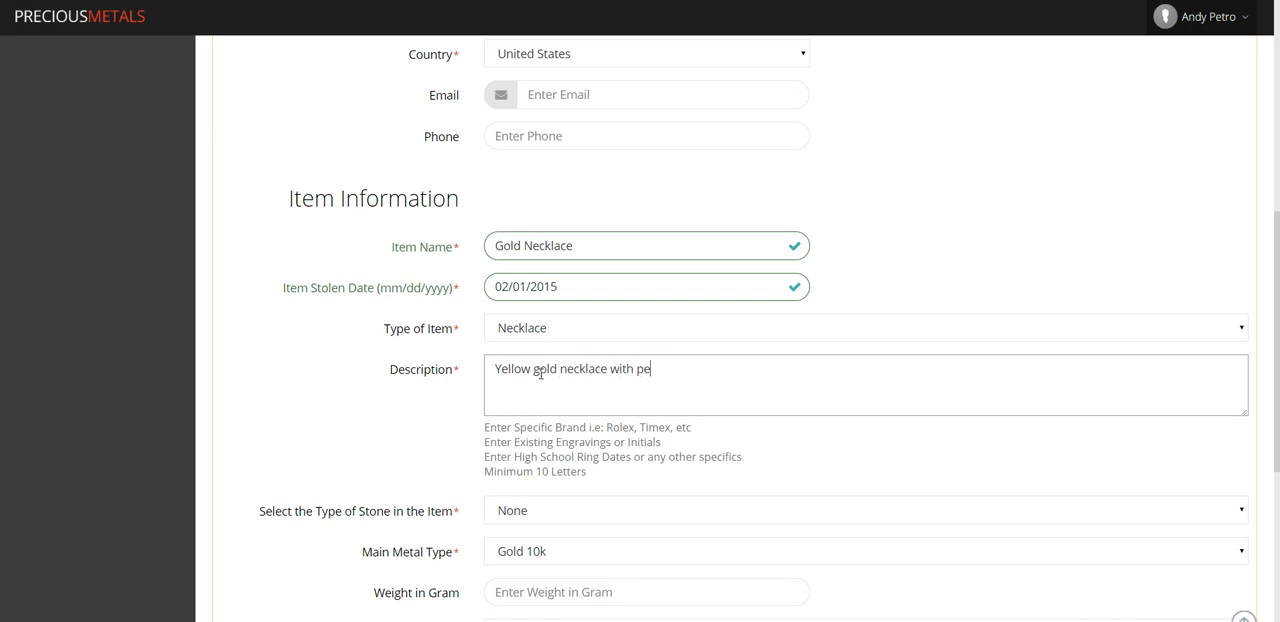
pyautogui.write('ndant')
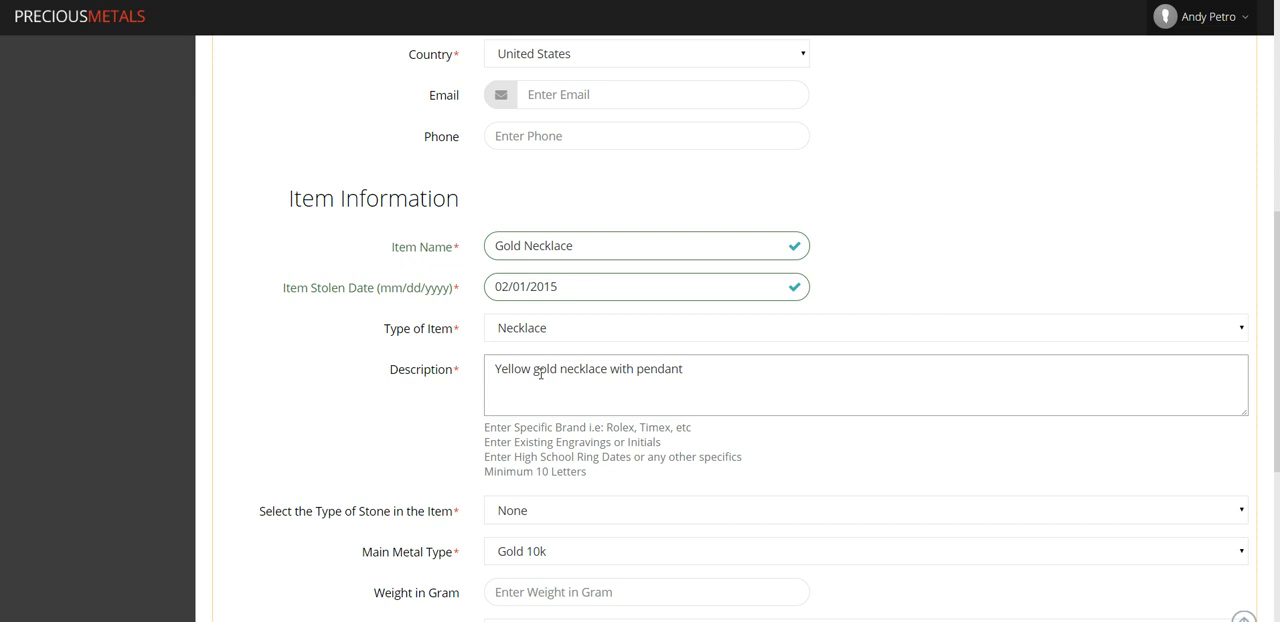
pyautogui.write('...inscrip')
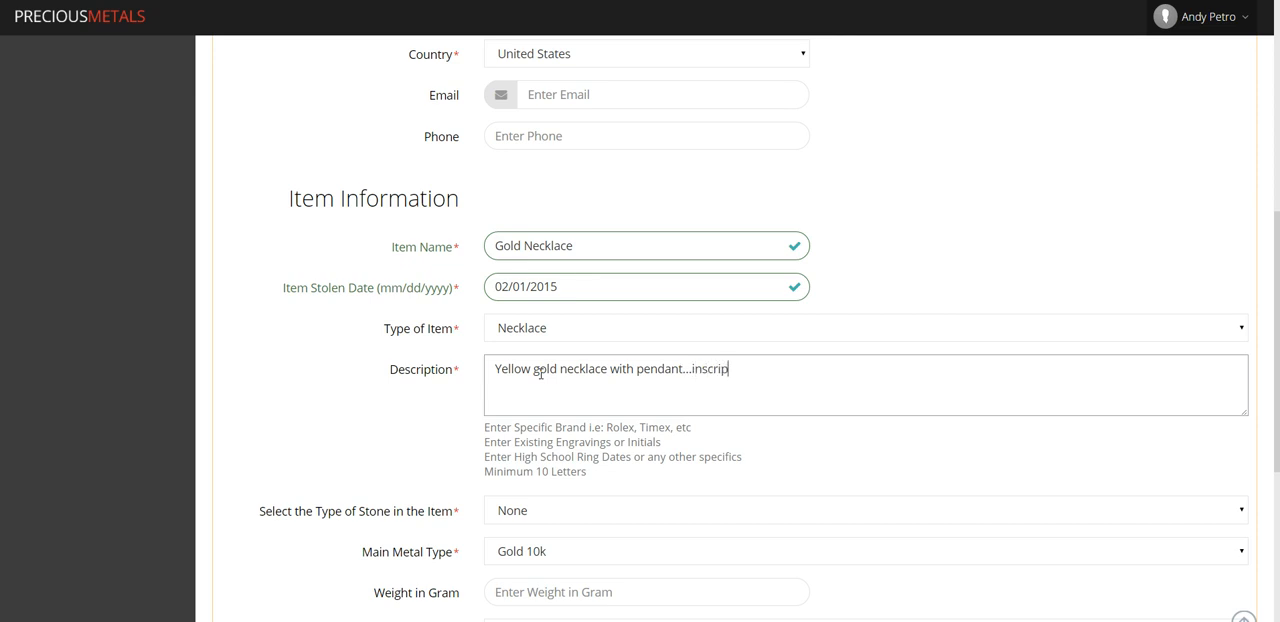
pyautogui.write('tion on')
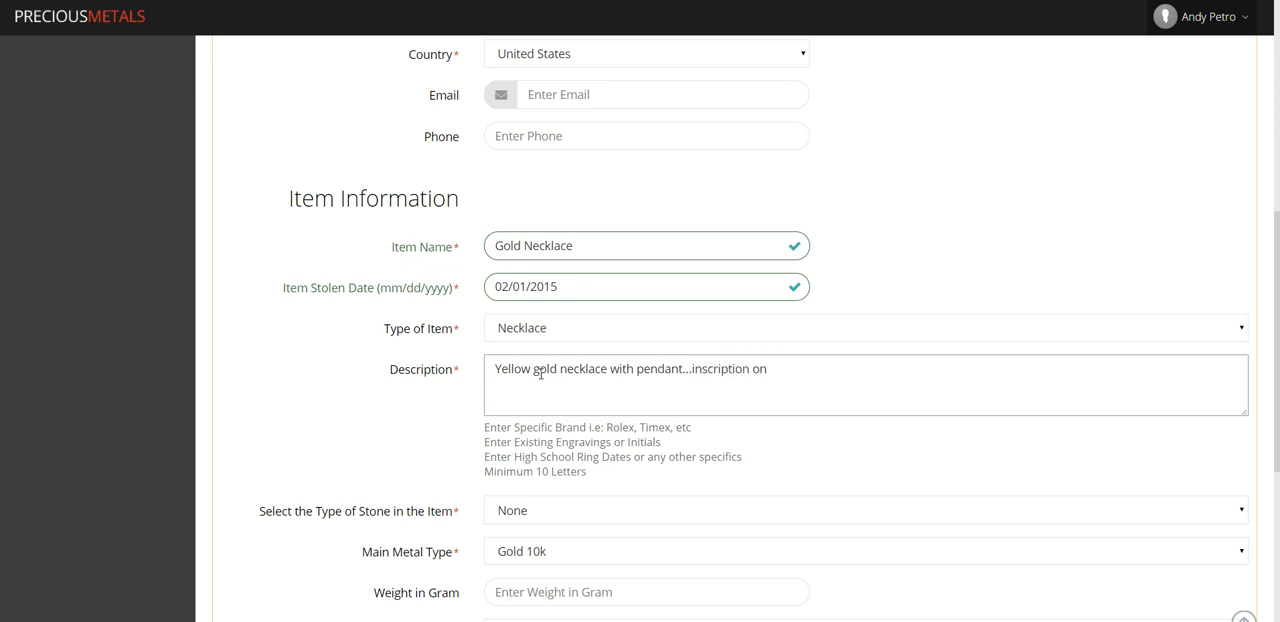
pyautogui.write('pendant')
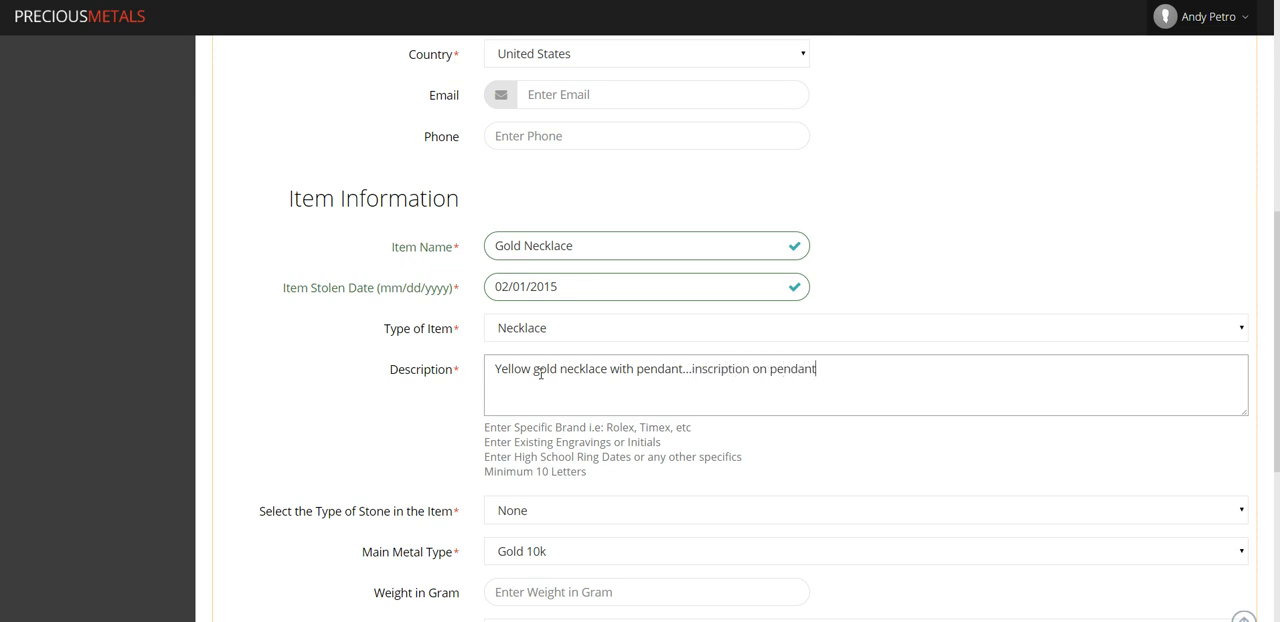
pyautogui.write('reads')
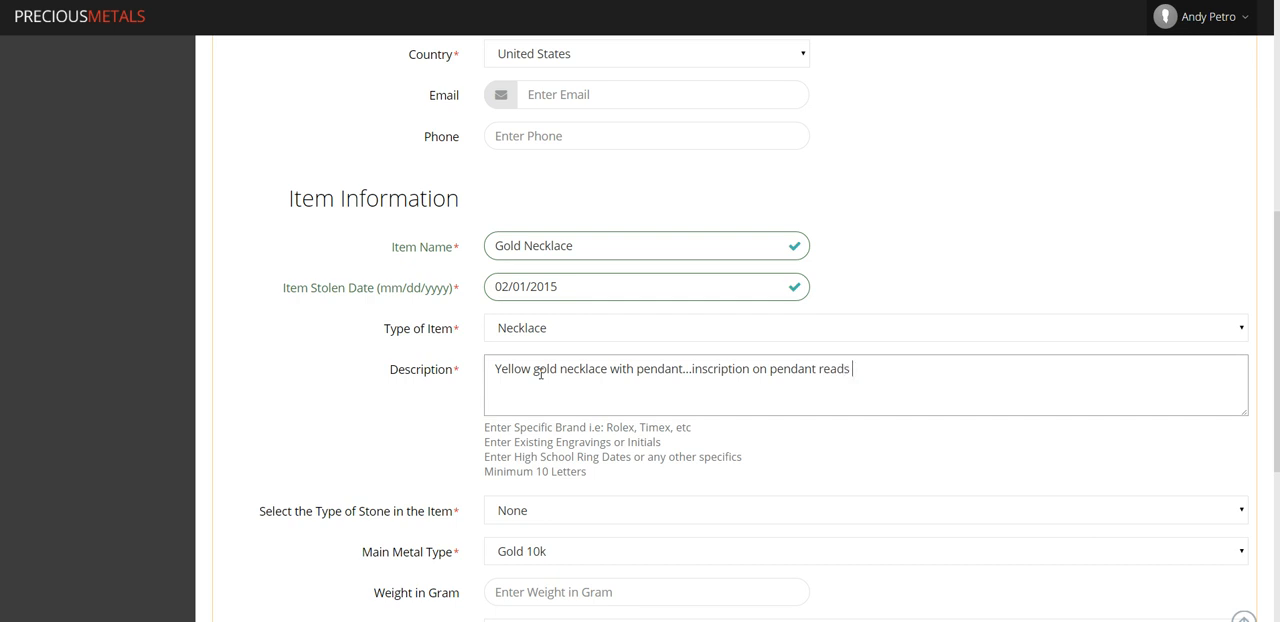
pyautogui.write('"To my bel')
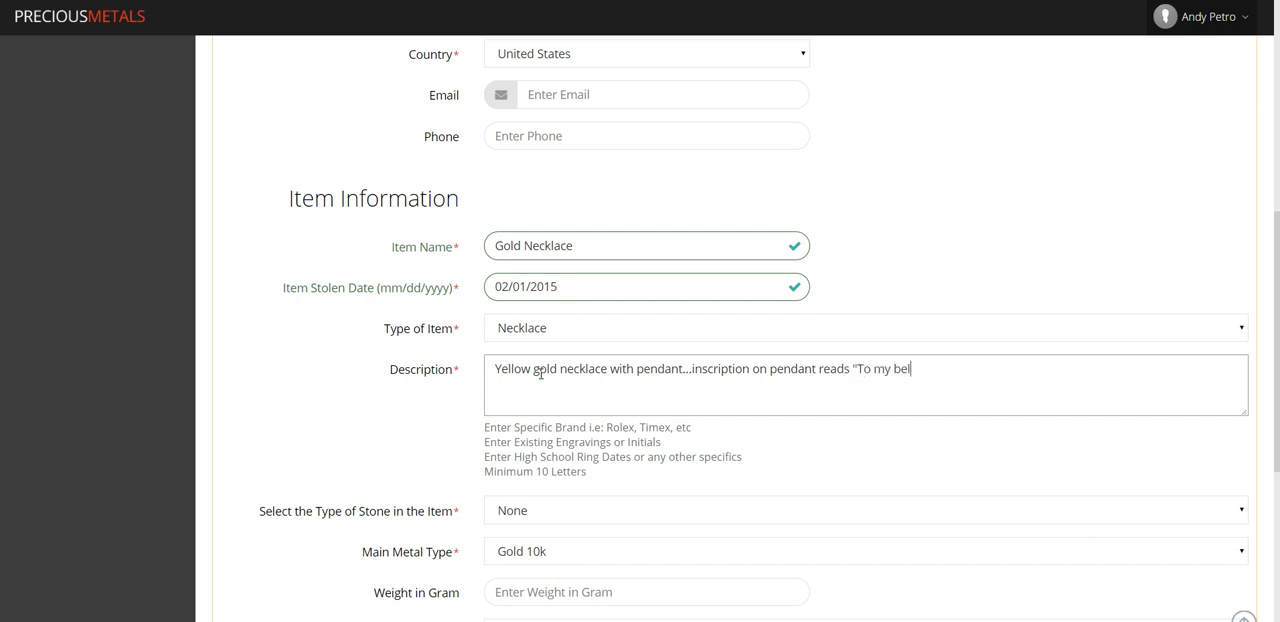
pyautogui.write('oved Sarah')
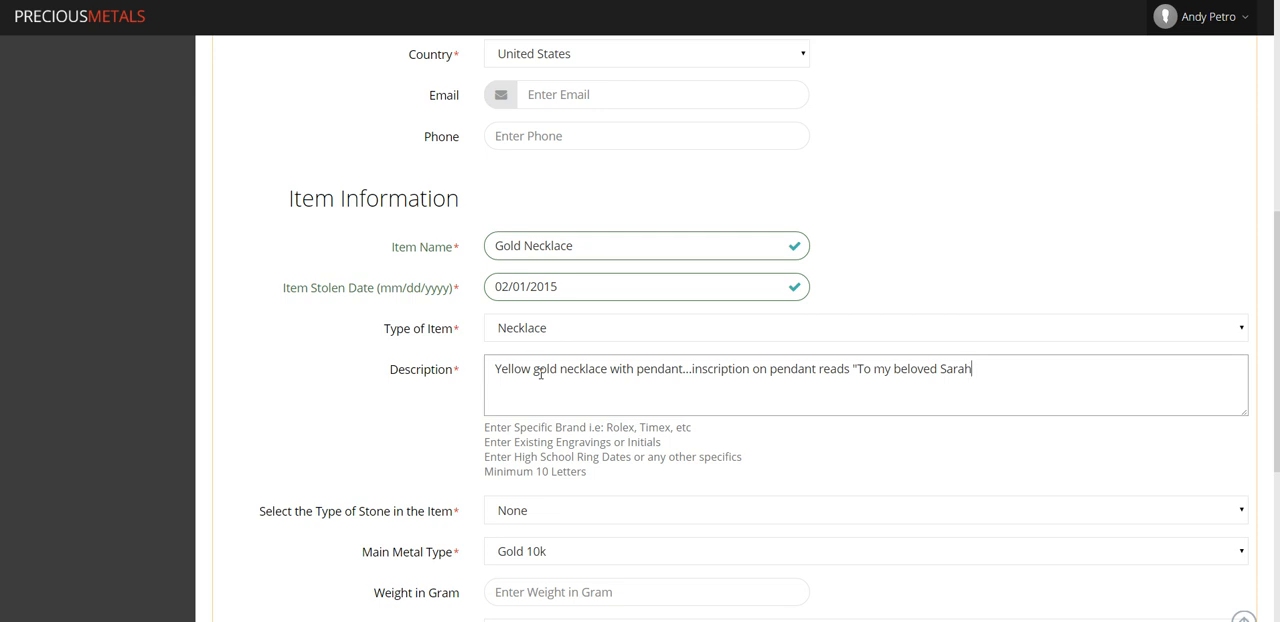
pyautogui.write('.  Happy')
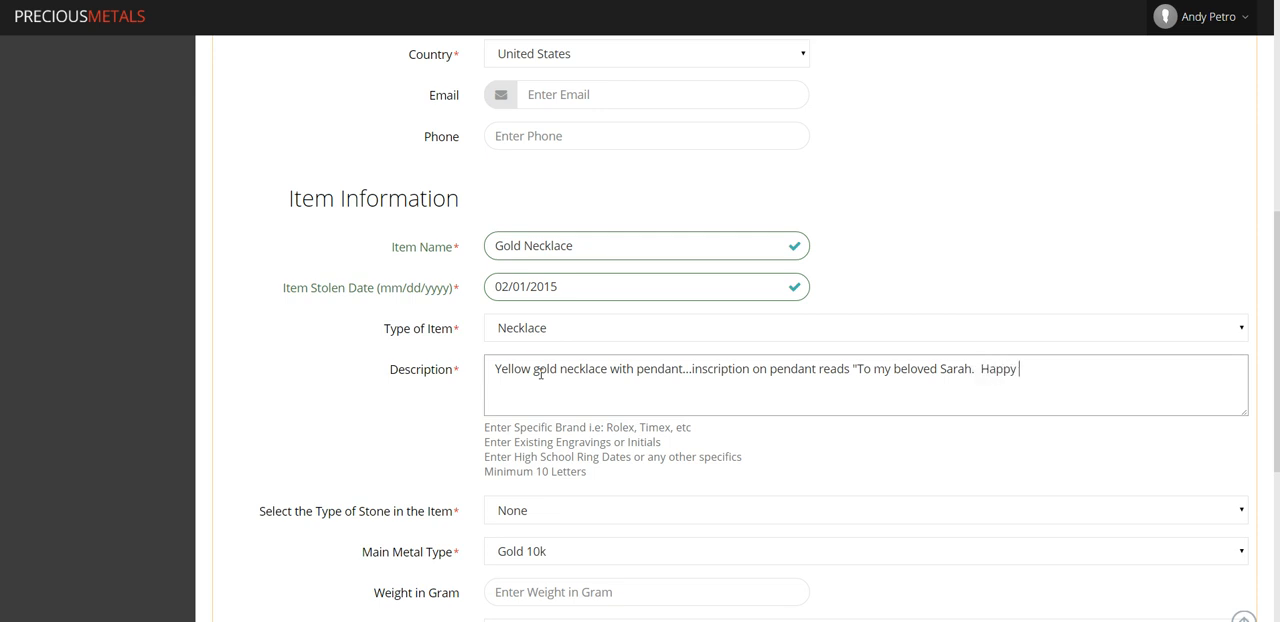
pyautogui.write('Annive')
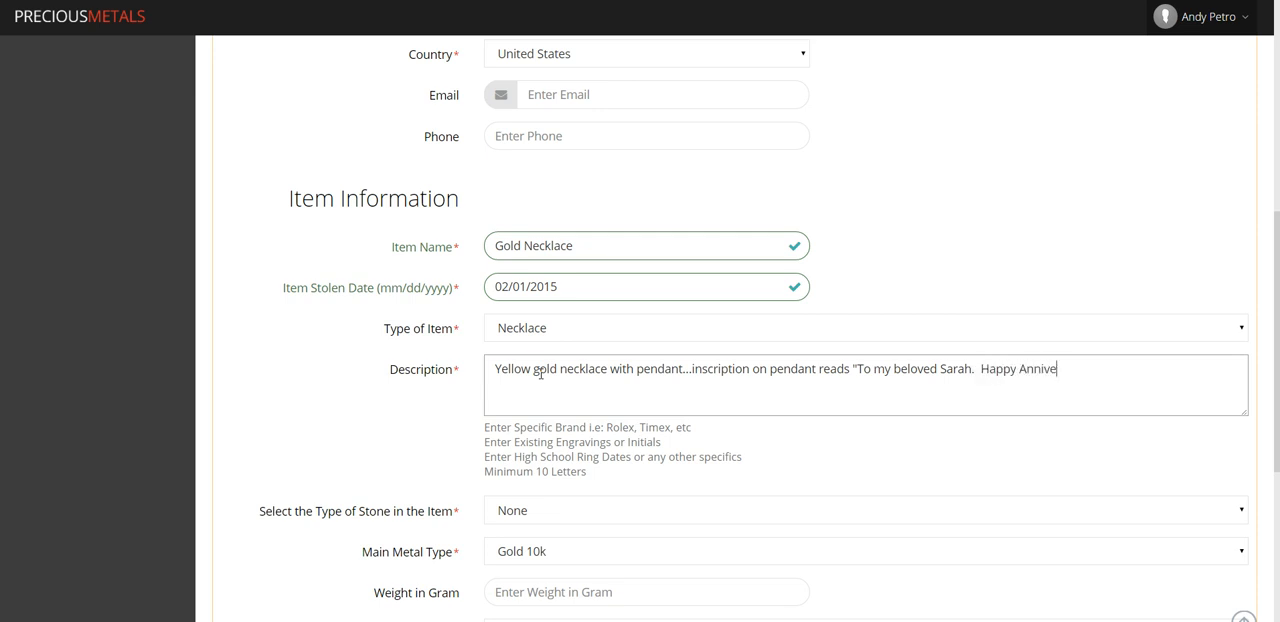
pyautogui.write('rsary."')
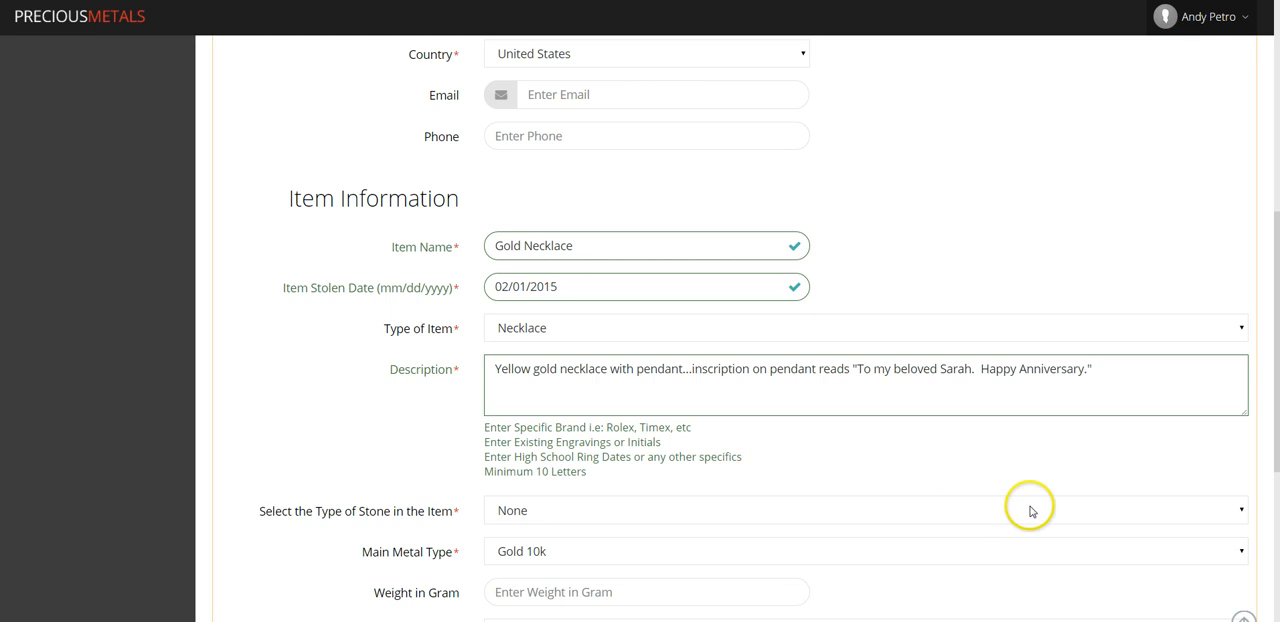
# - Set the metal to Gold 24k, 7 grams, yellow colour, and attach Gold Necklace.jpg
pyautogui.scroll(-3)
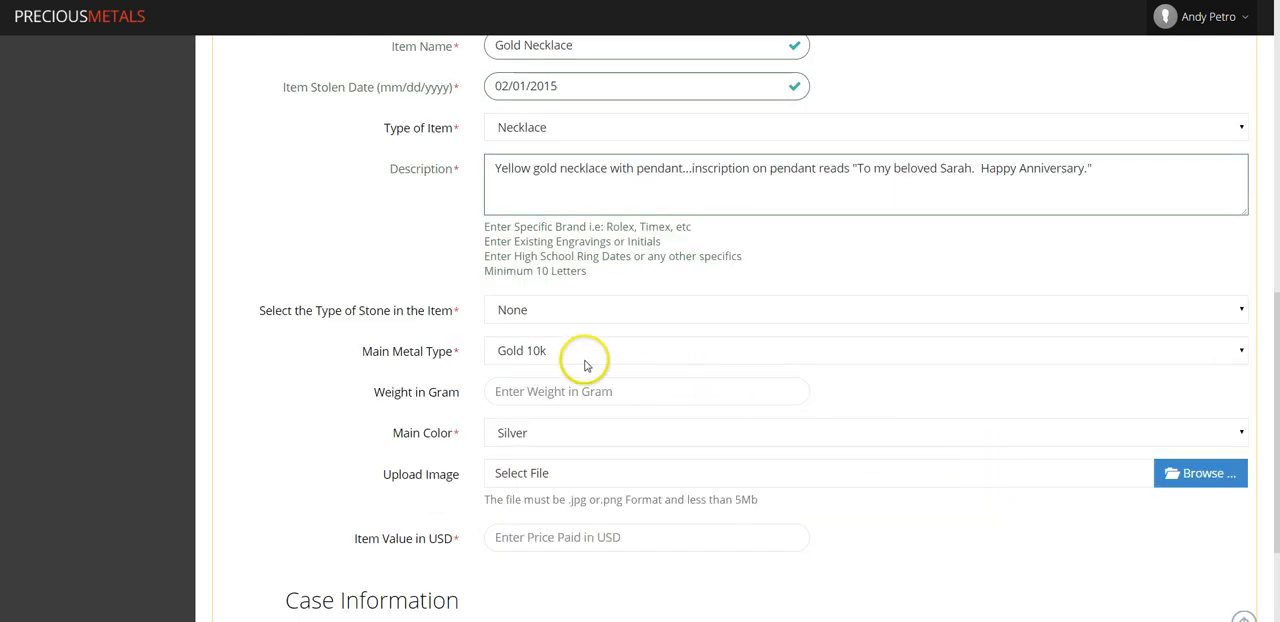
pyautogui.click(860, 350)
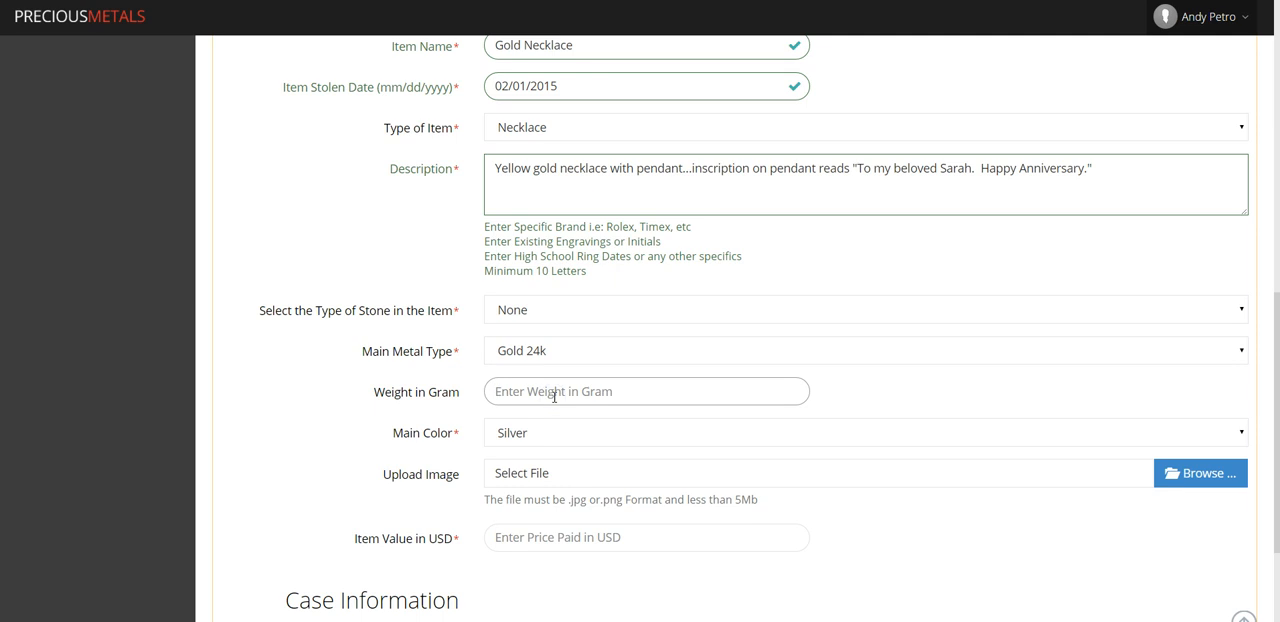
pyautogui.write('7')
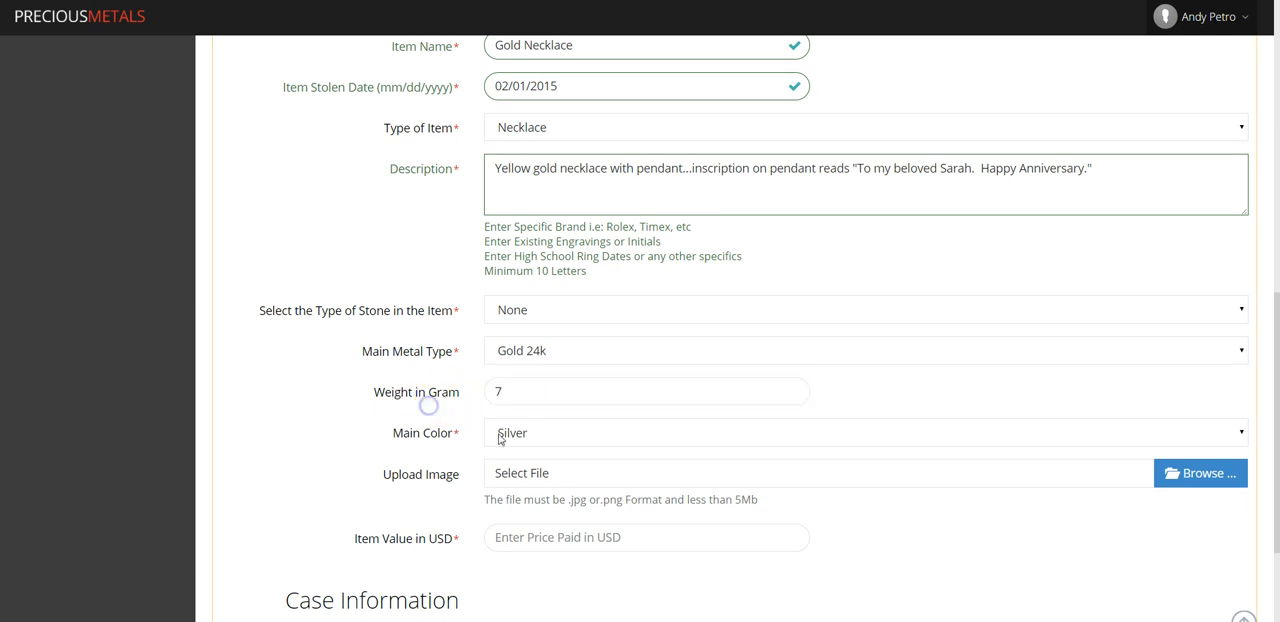
pyautogui.click(864, 432)
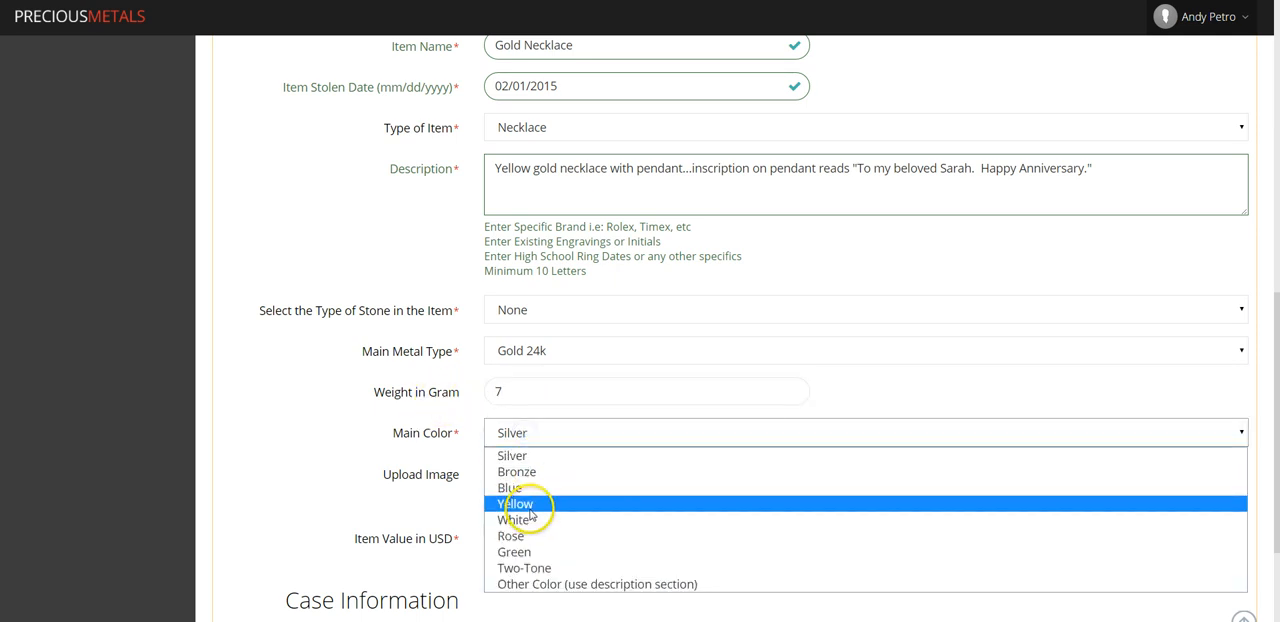
pyautogui.click(516, 504)
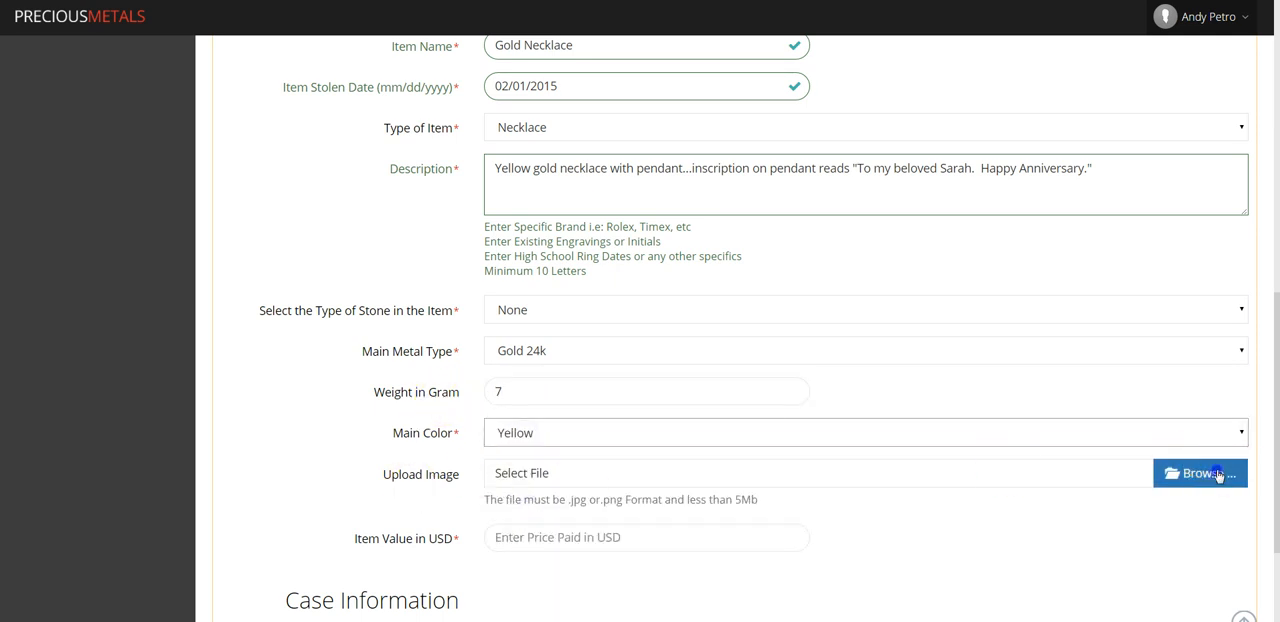
pyautogui.click(1200, 472)
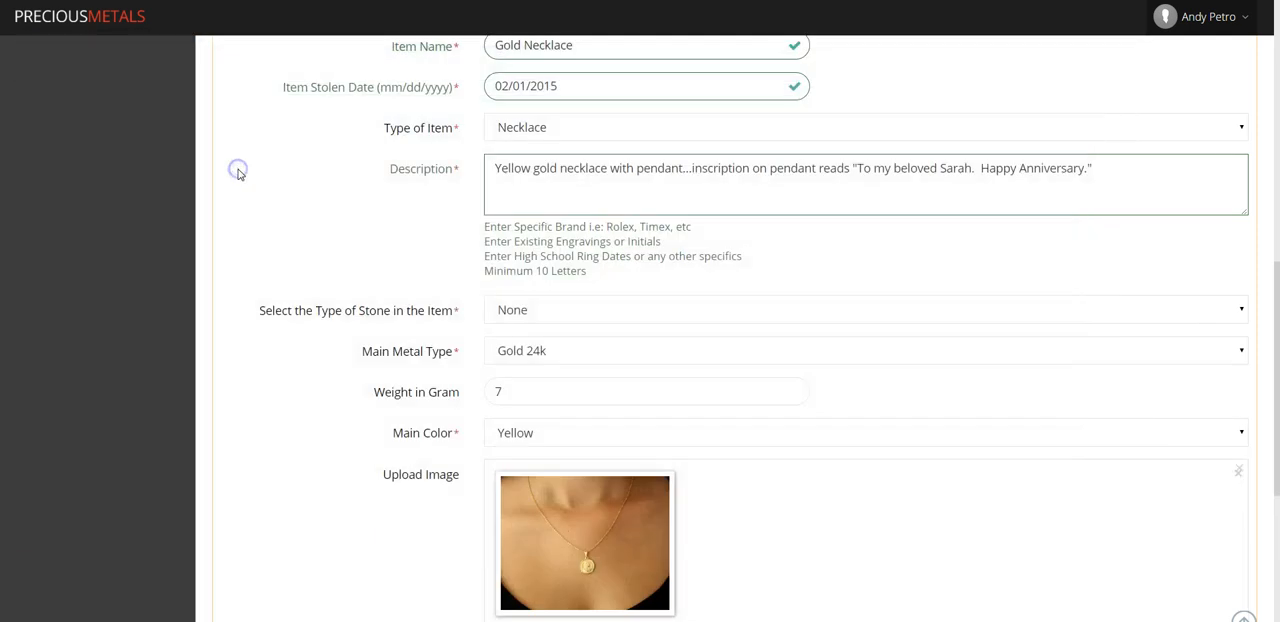
# - Set the item value to 300 USD
pyautogui.scroll(-3)
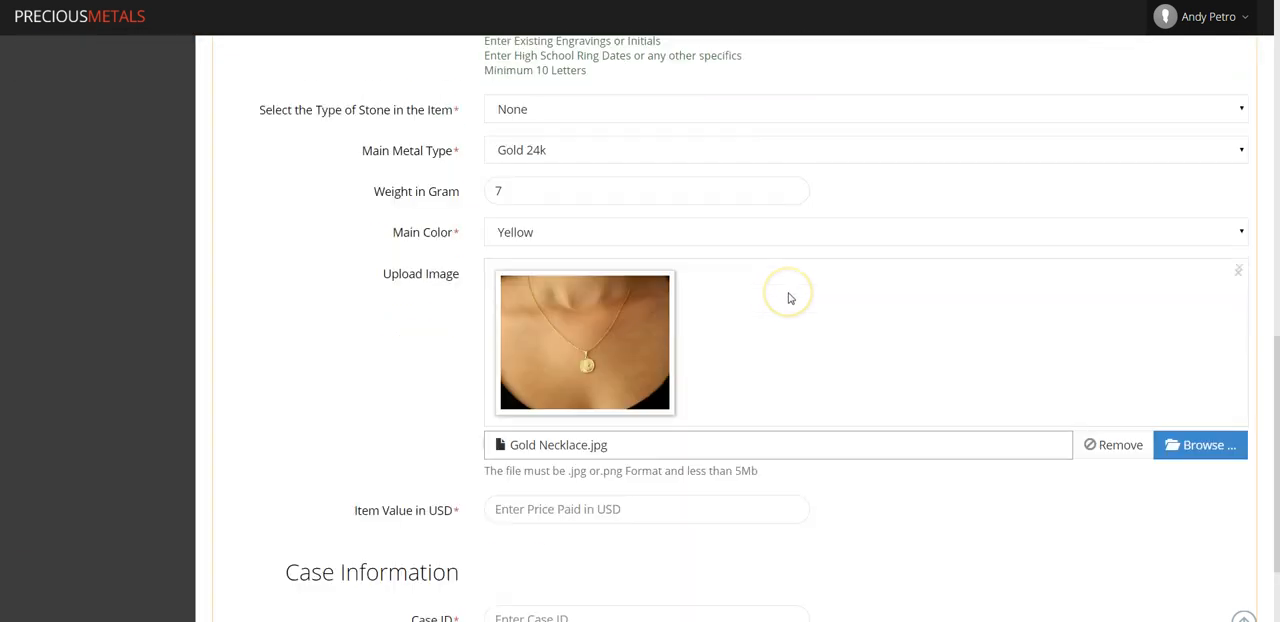
pyautogui.scroll(-3)
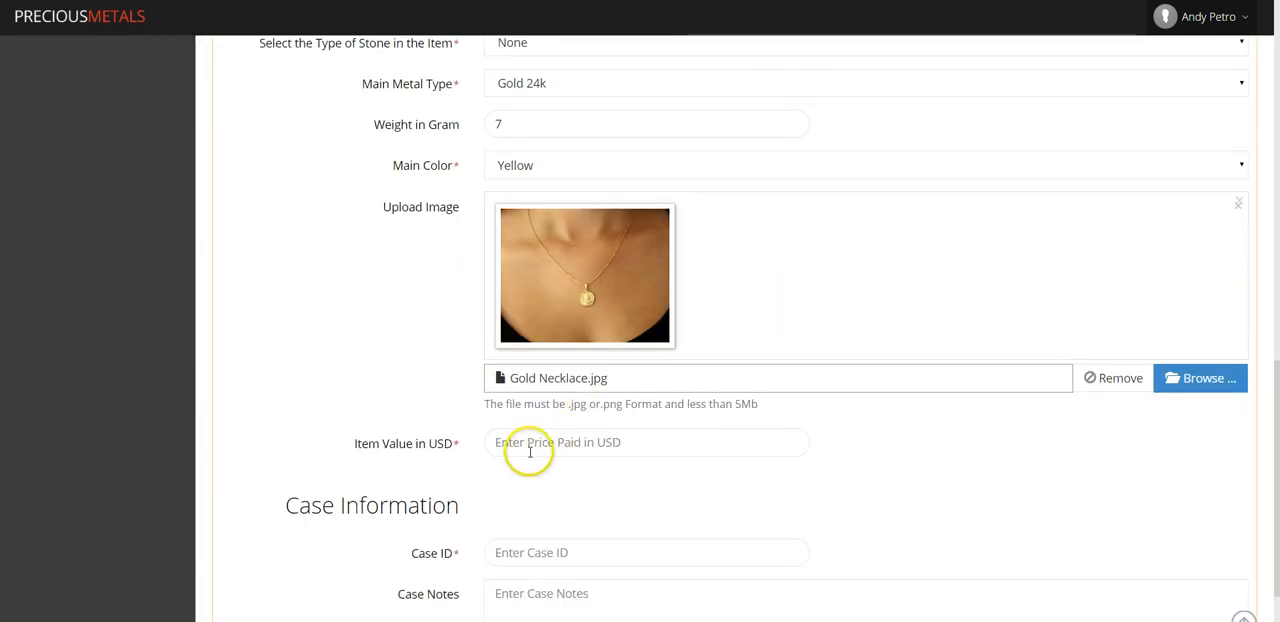
pyautogui.click(648, 442)
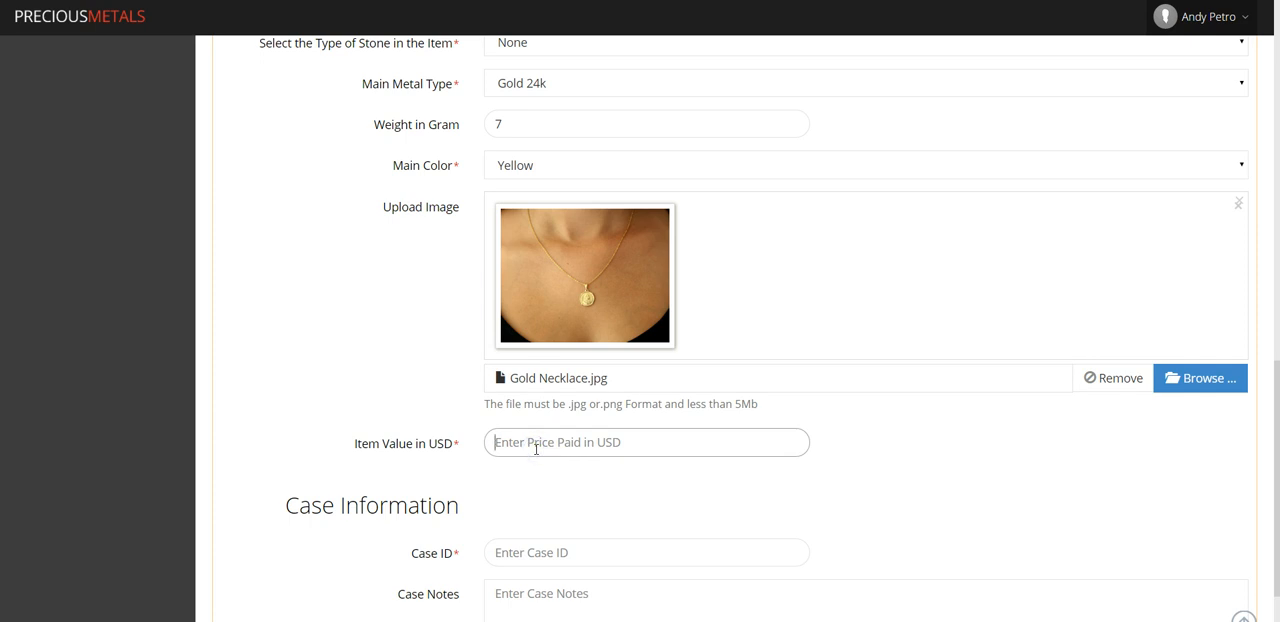
pyautogui.write('3')
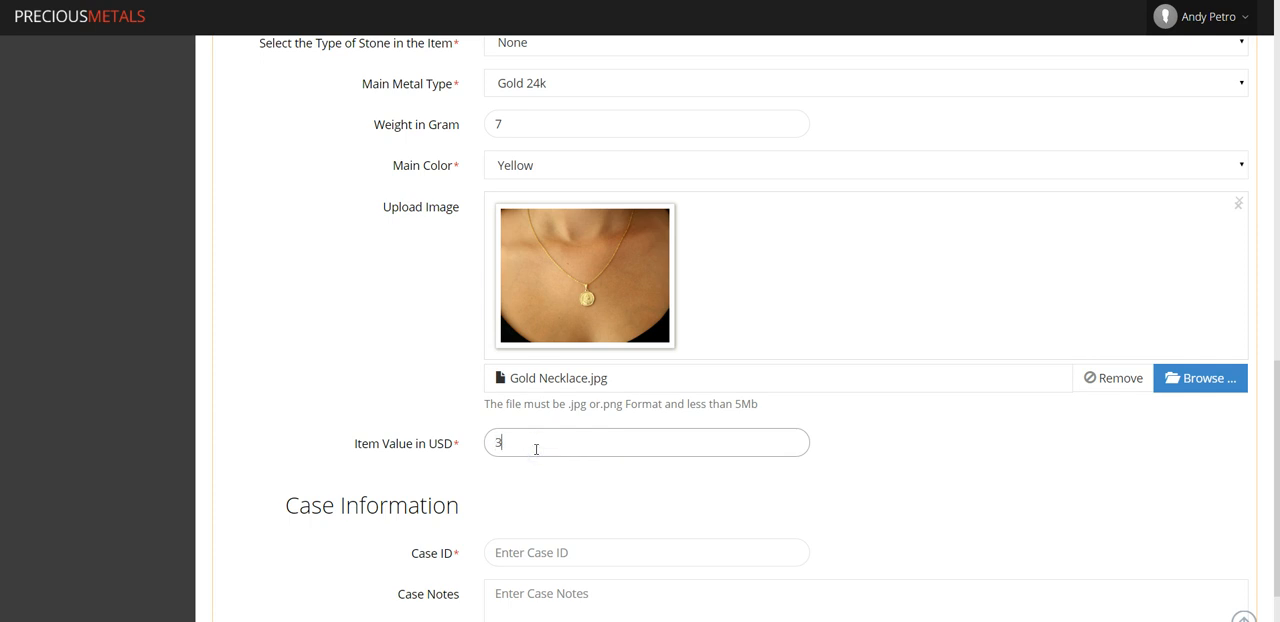
pyautogui.write('00')
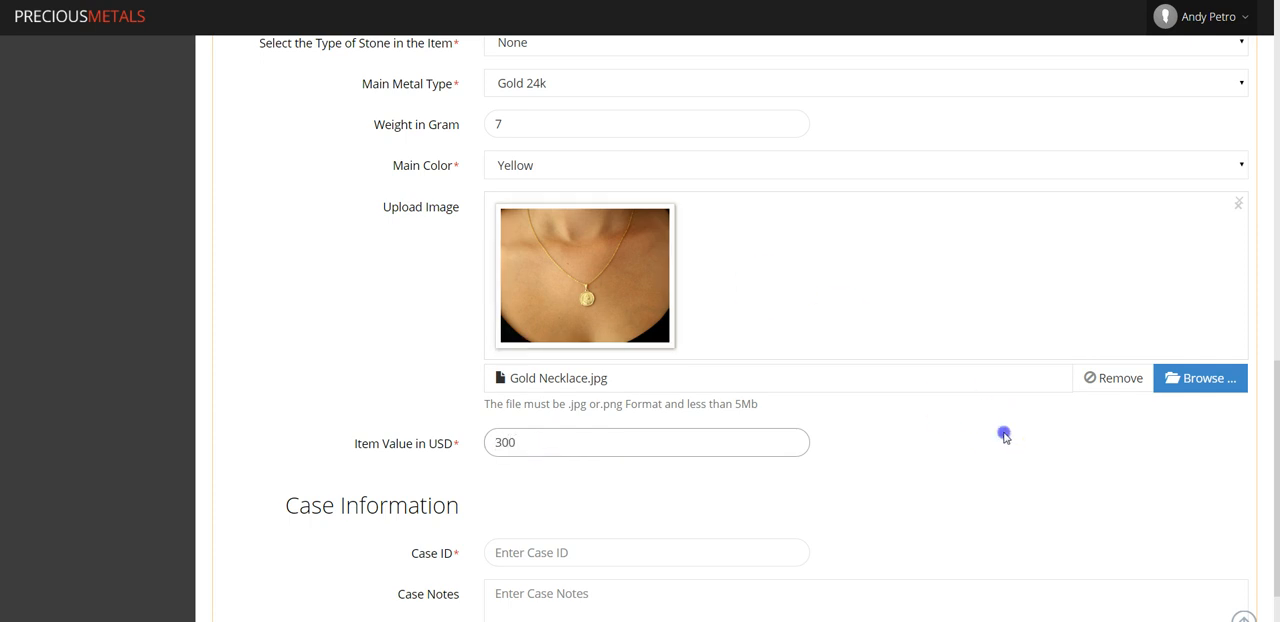
# - Enter the case ID BC24589-JBY
pyautogui.scroll(-3)
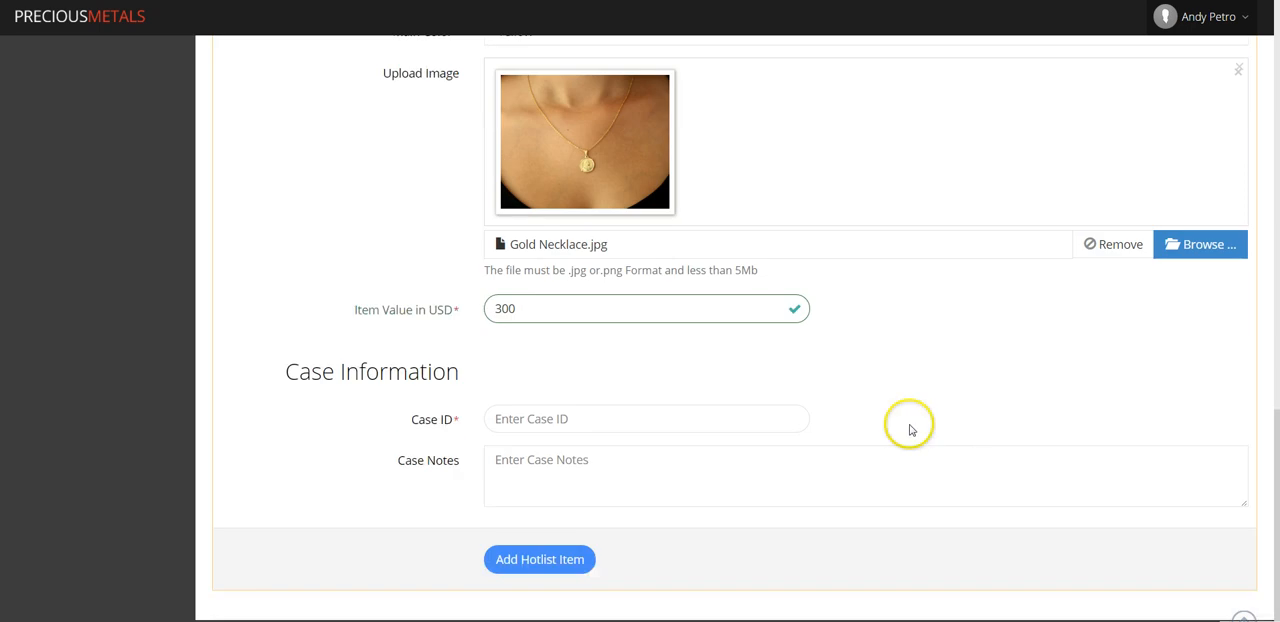
pyautogui.click(646, 418)
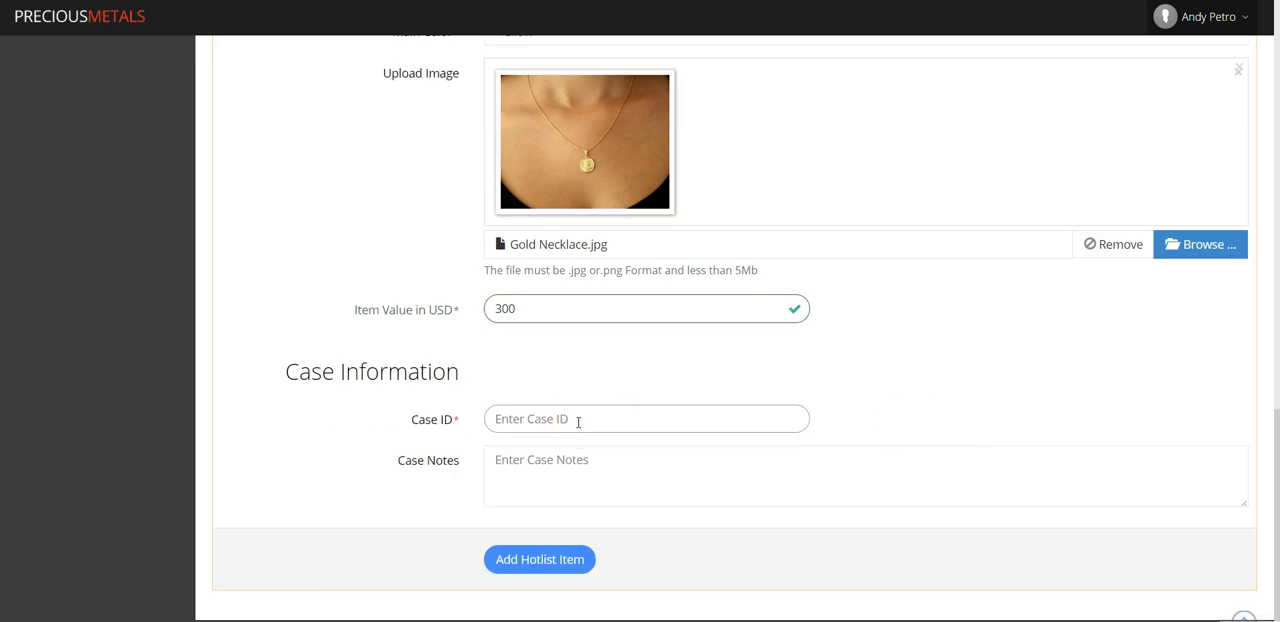
pyautogui.write('BC')
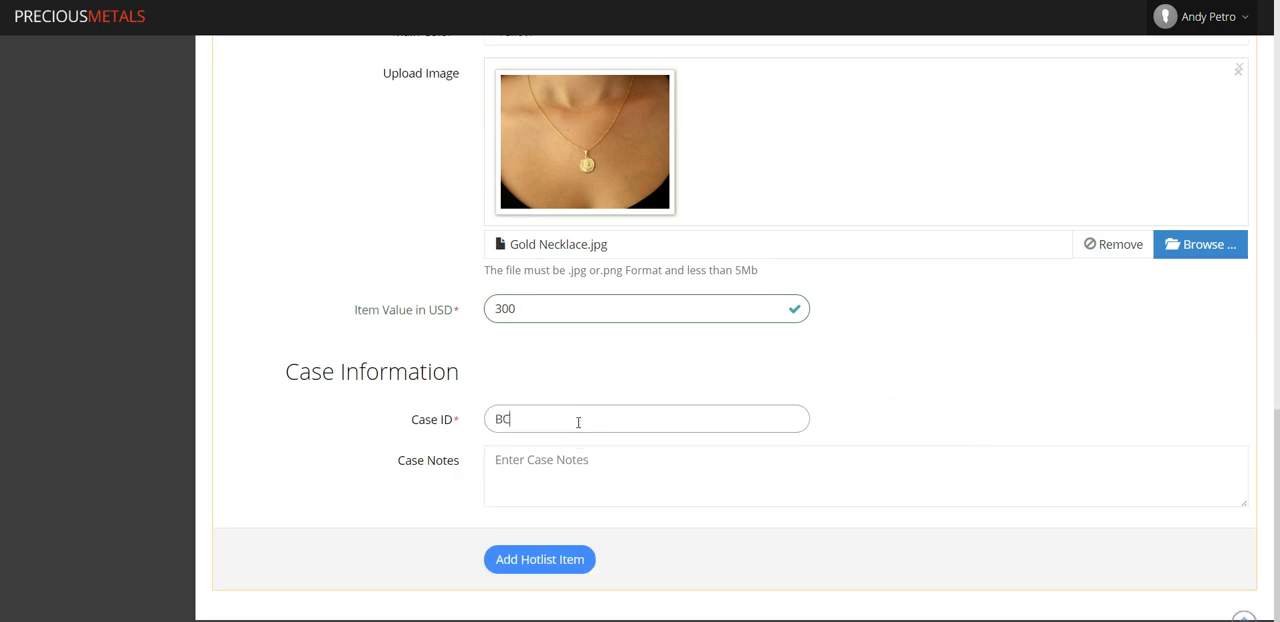
pyautogui.write('24589-')
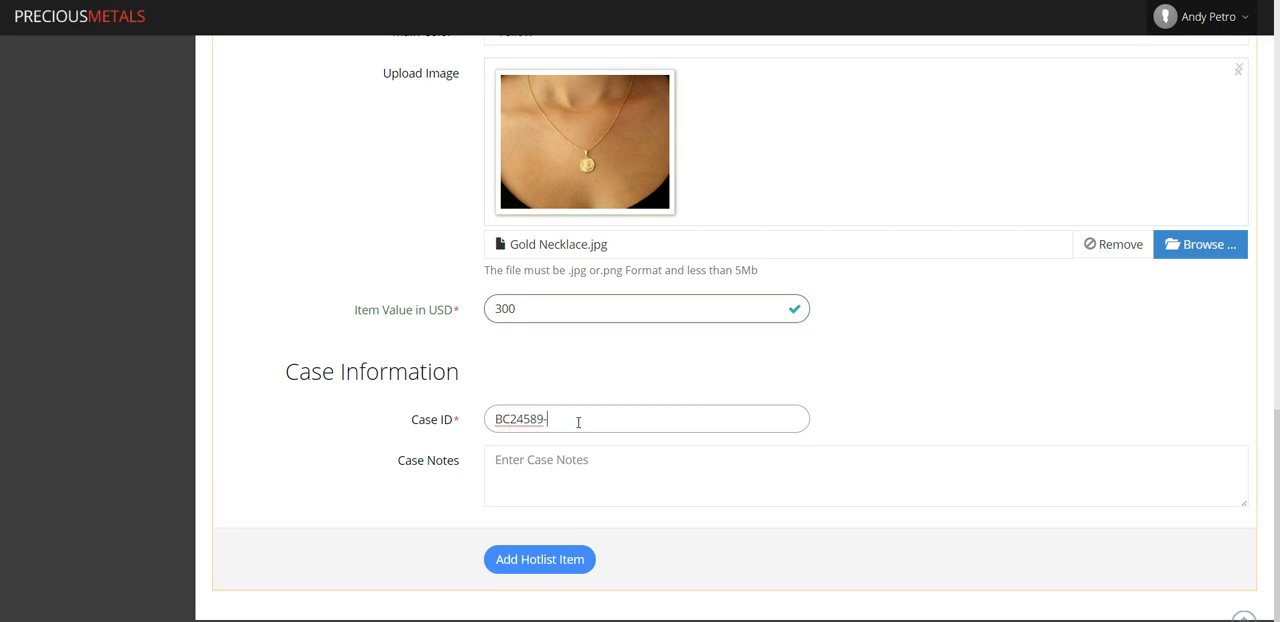
pyautogui.write('l')
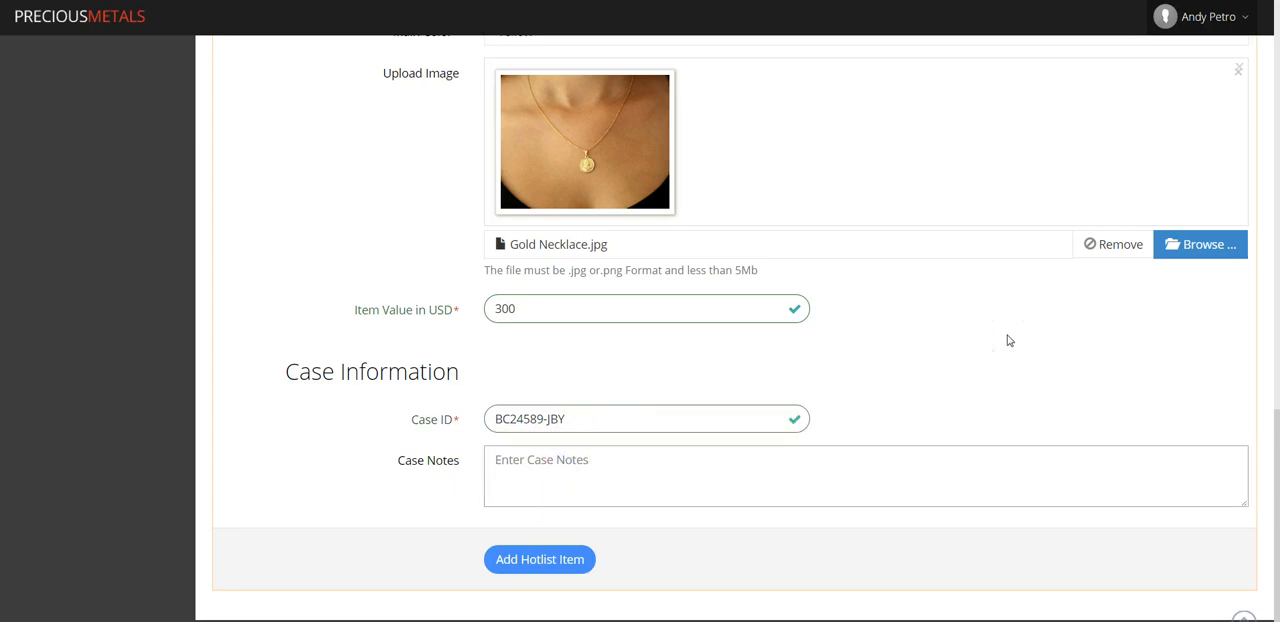
# - Write case notes 'Complaint filed by Sarah February 1st, 2015. No other items stolen' and add the hotlist item
pyautogui.write('Complaint')
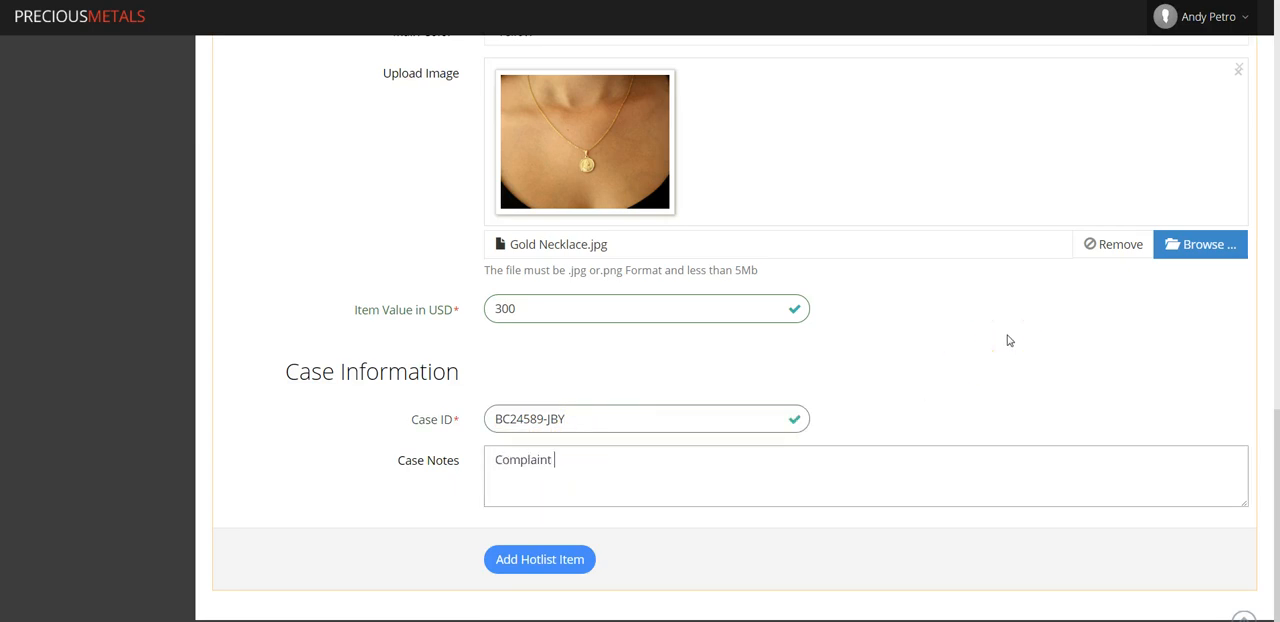
pyautogui.write('filed b')
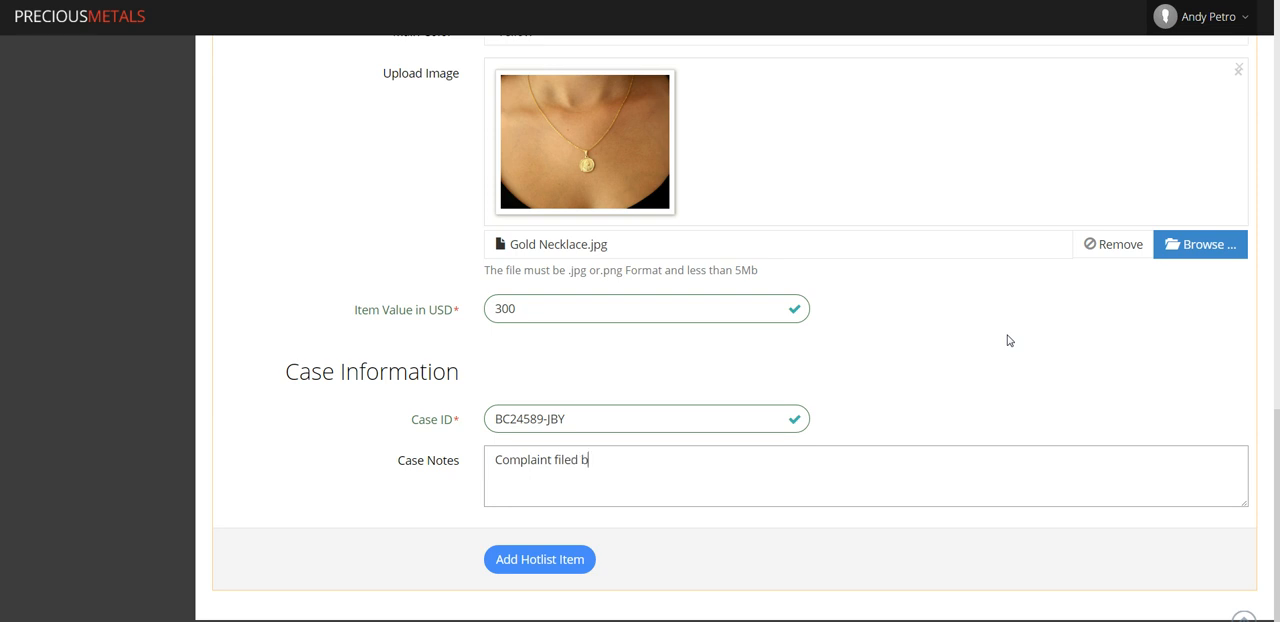
pyautogui.write('y Sarah on')
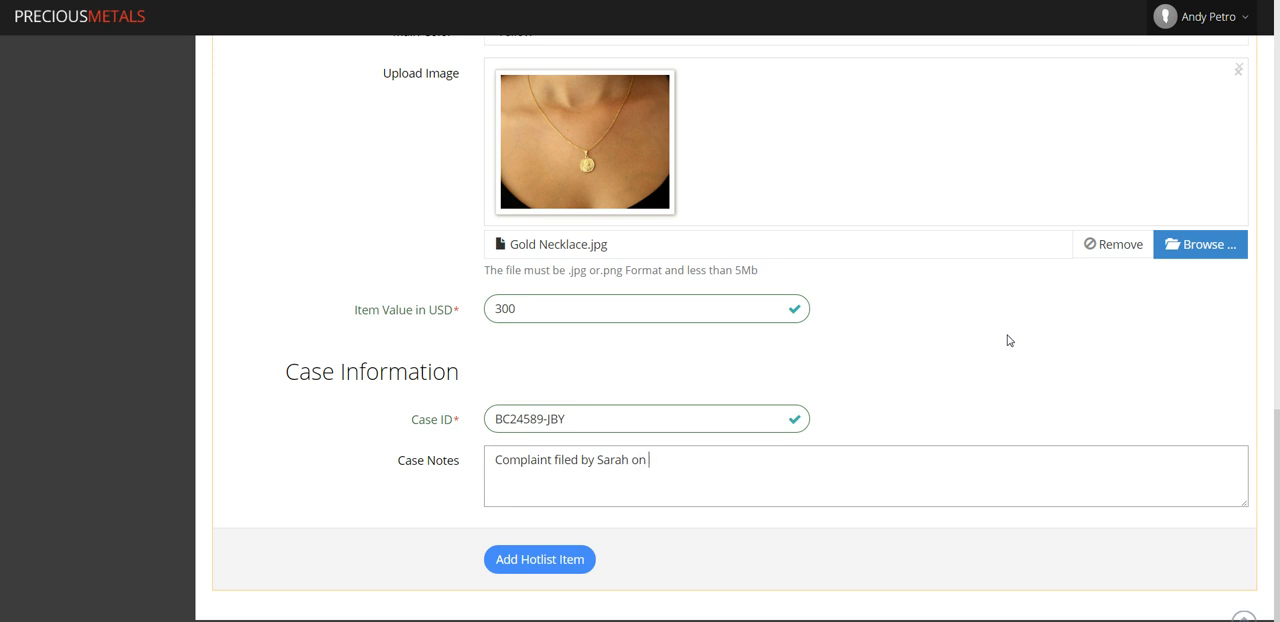
pyautogui.write('February 1')
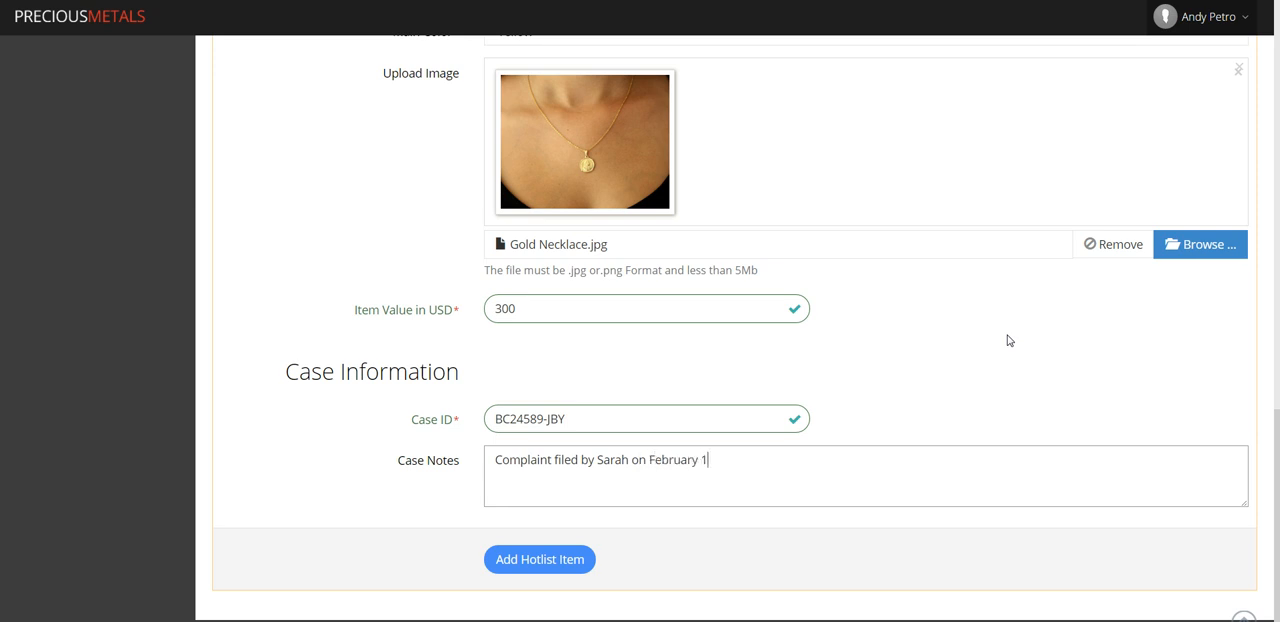
pyautogui.write('st,')
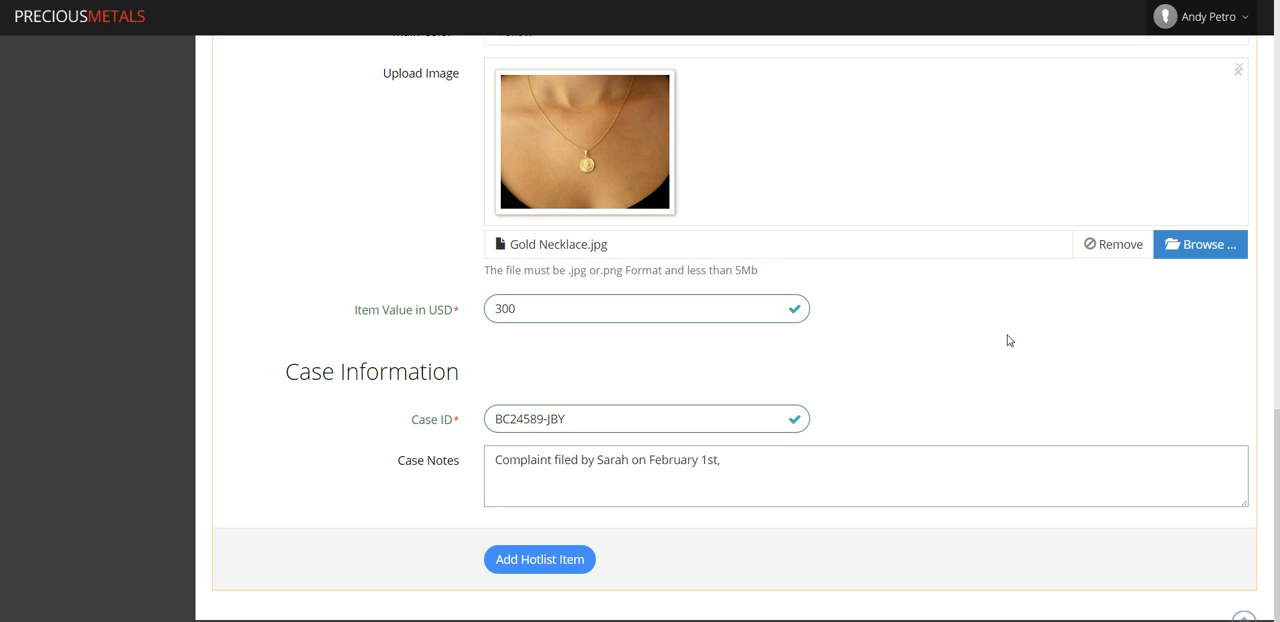
pyautogui.write('2015.')
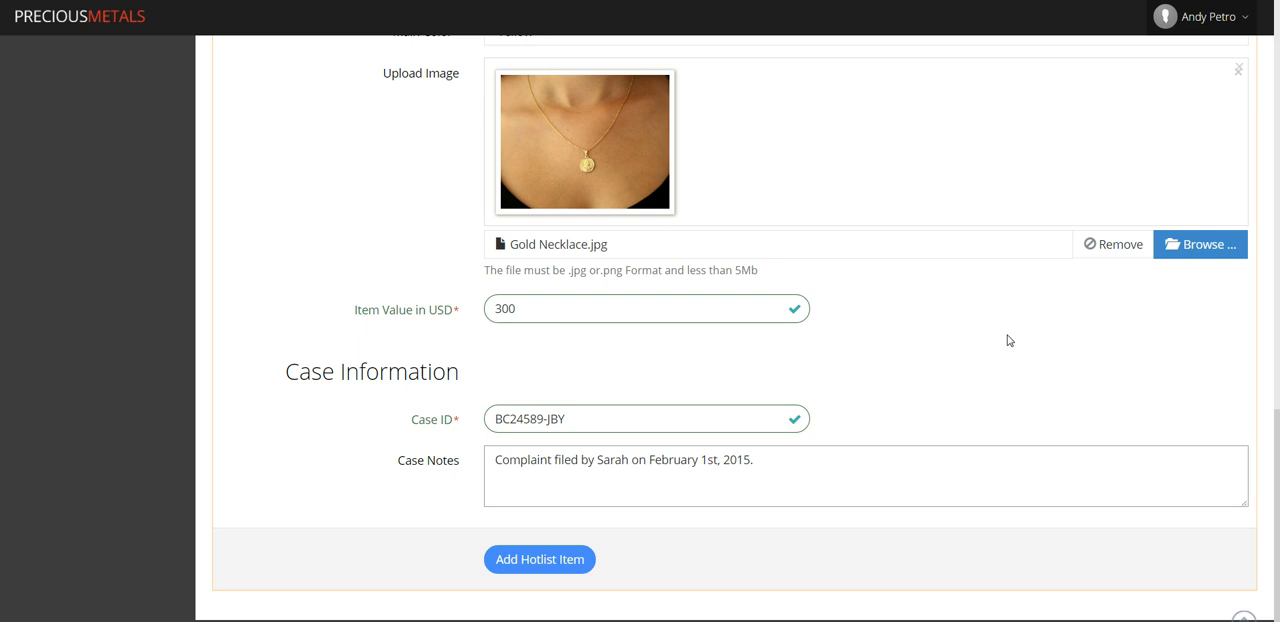
pyautogui.click(760, 458)
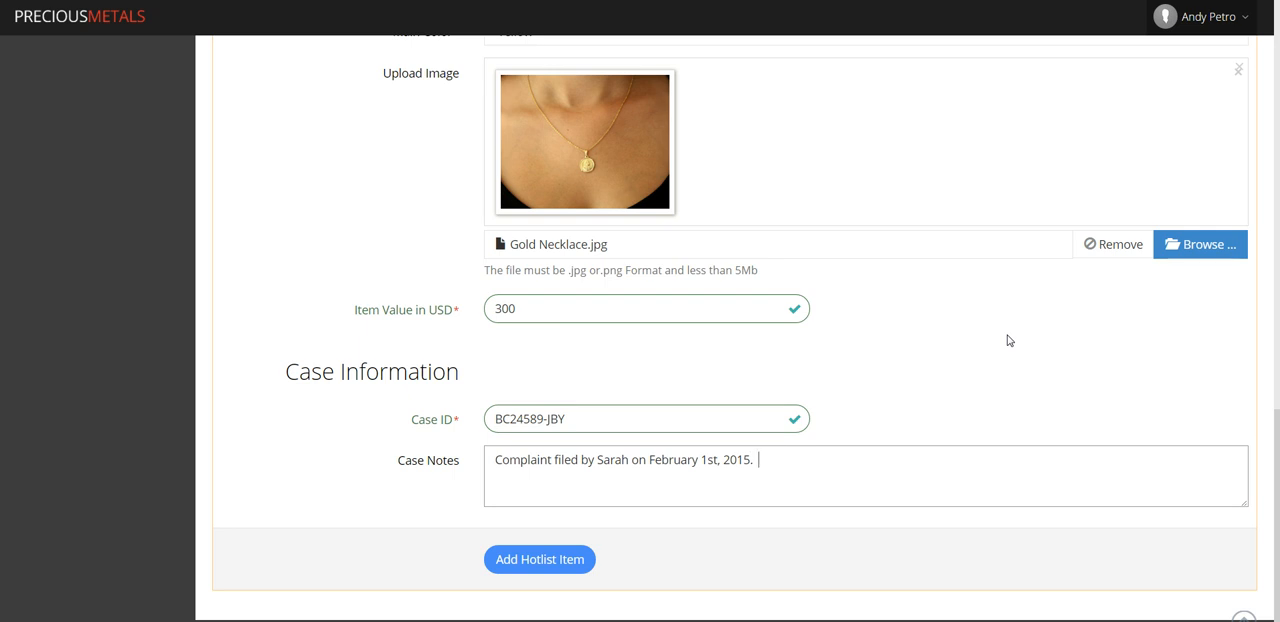
pyautogui.write('No other')
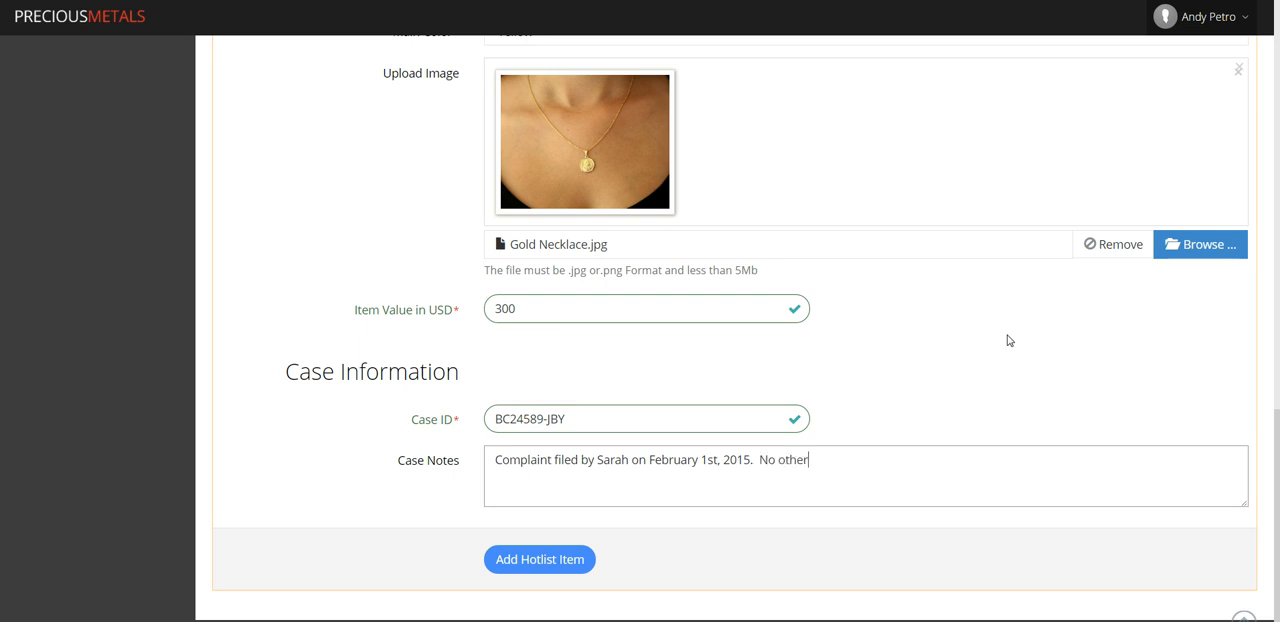
pyautogui.write('items stolen.')
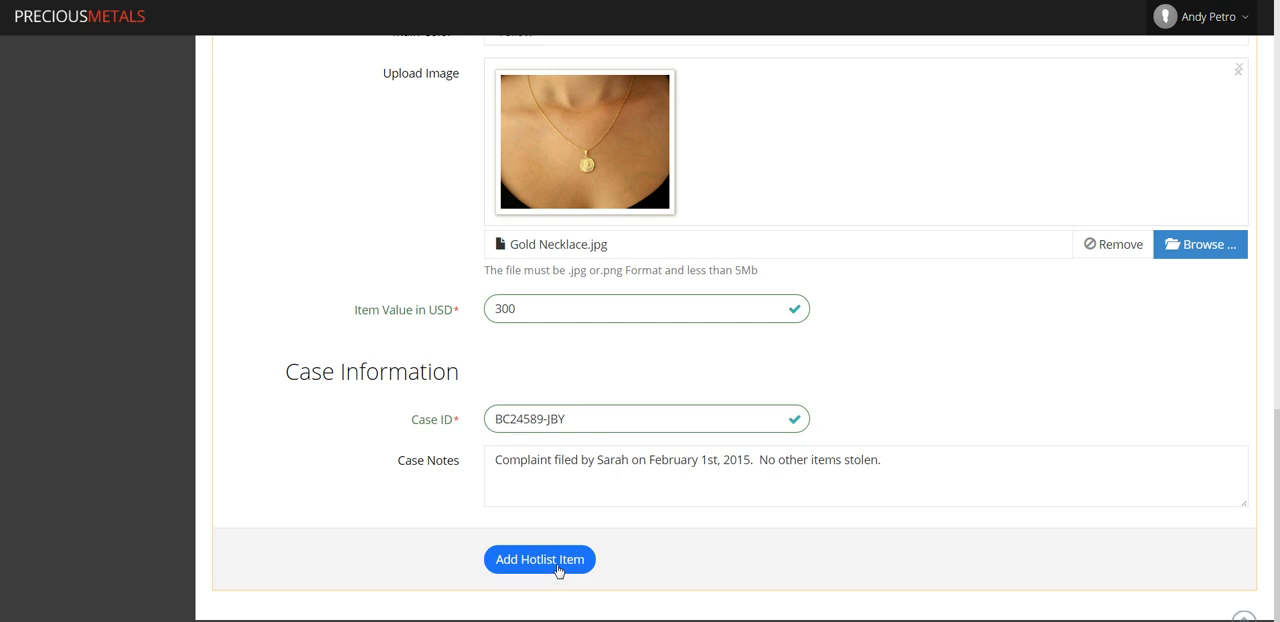
pyautogui.click(540, 560)
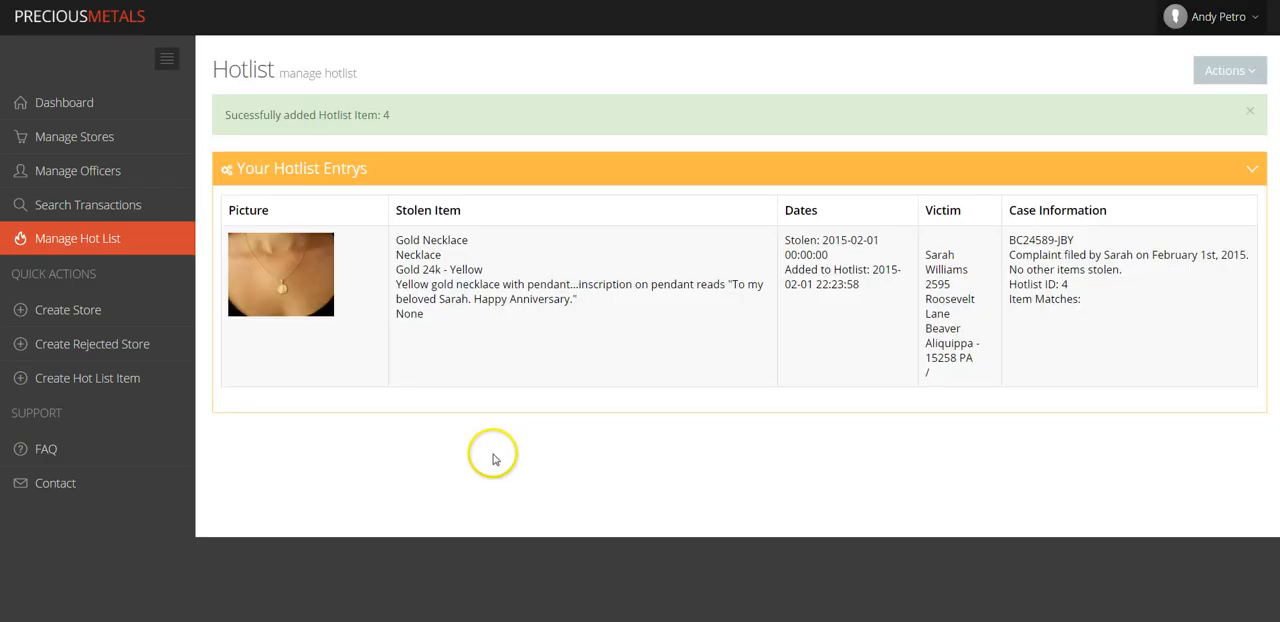